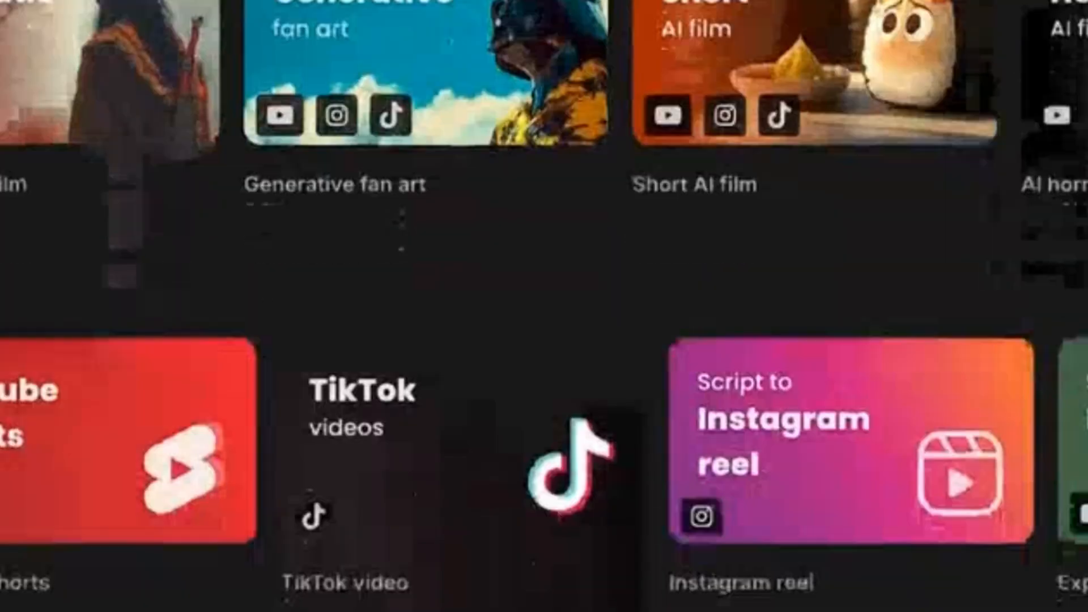
- Scroll the landing page, then bring up and dismiss the subscription plans
scroll(down, 3)
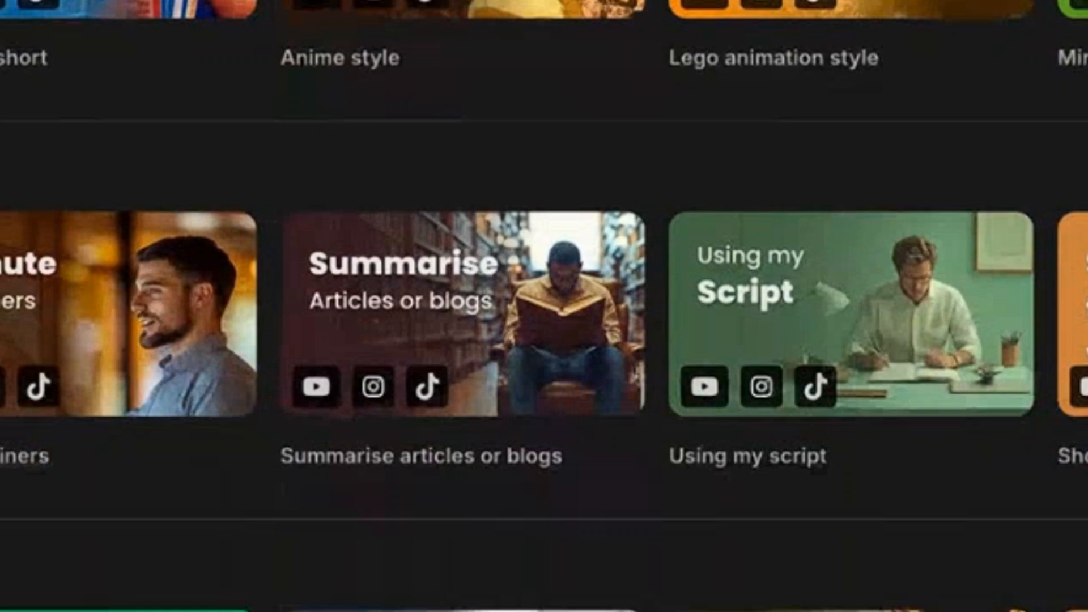
click(1002, 64)
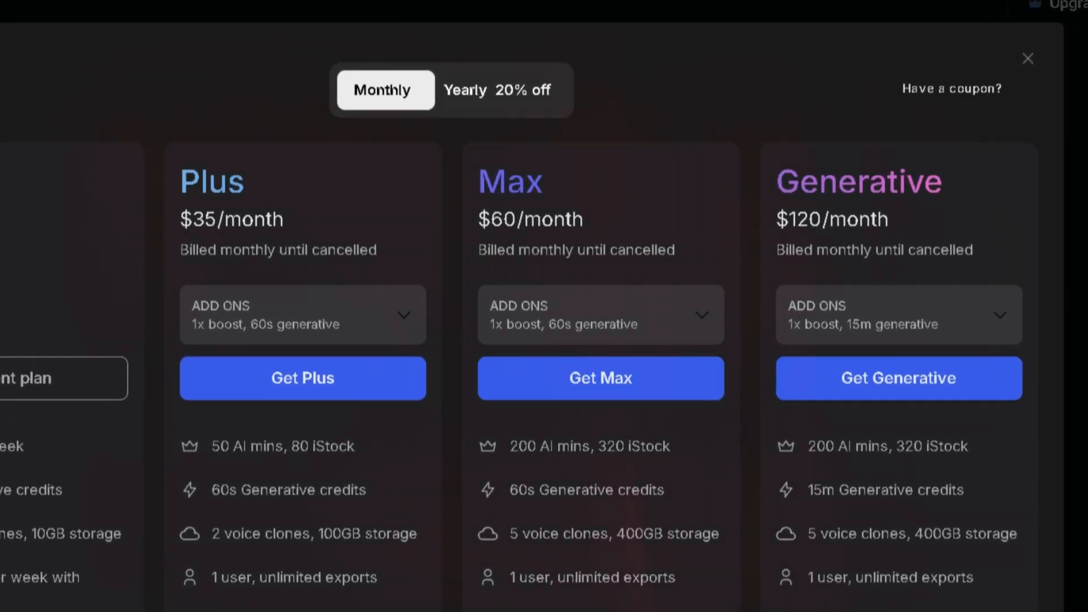
click(1027, 58)
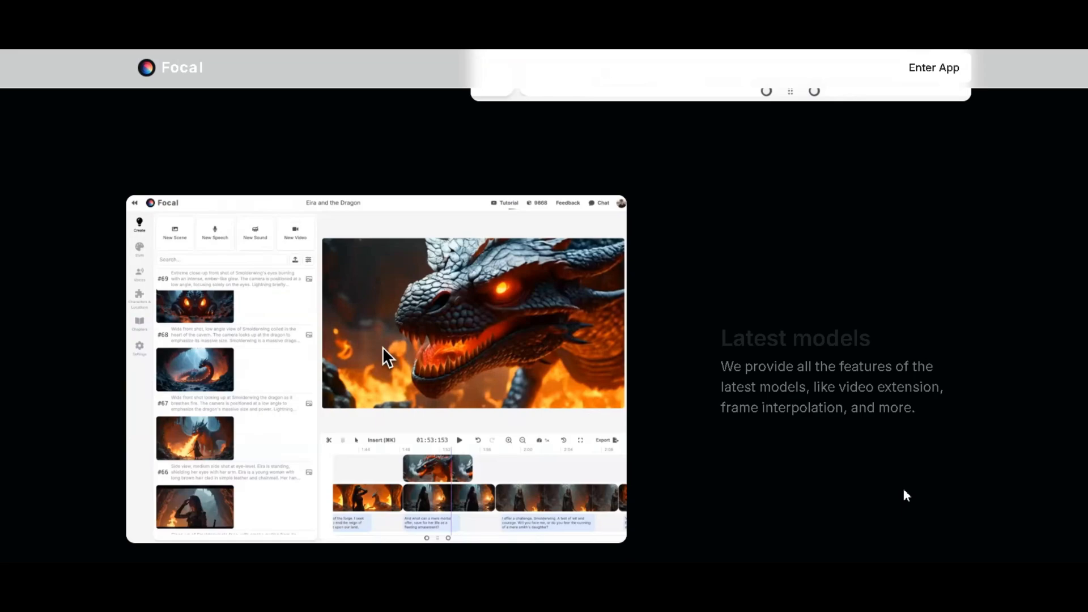
- Scroll the landing page again and enter the app's My Projects page
scroll(down, 3)
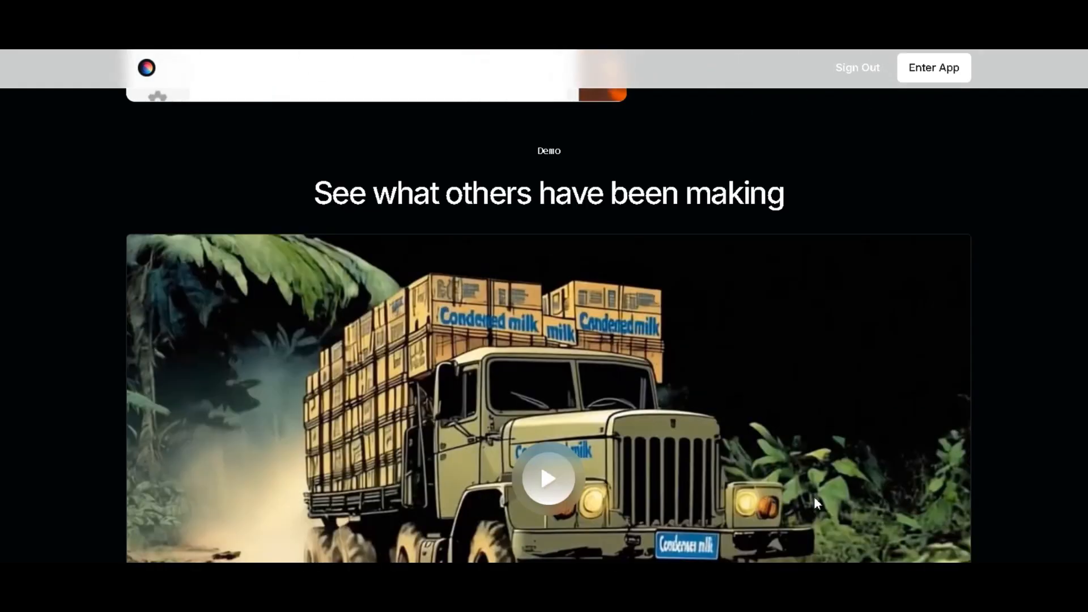
scroll(down, 3)
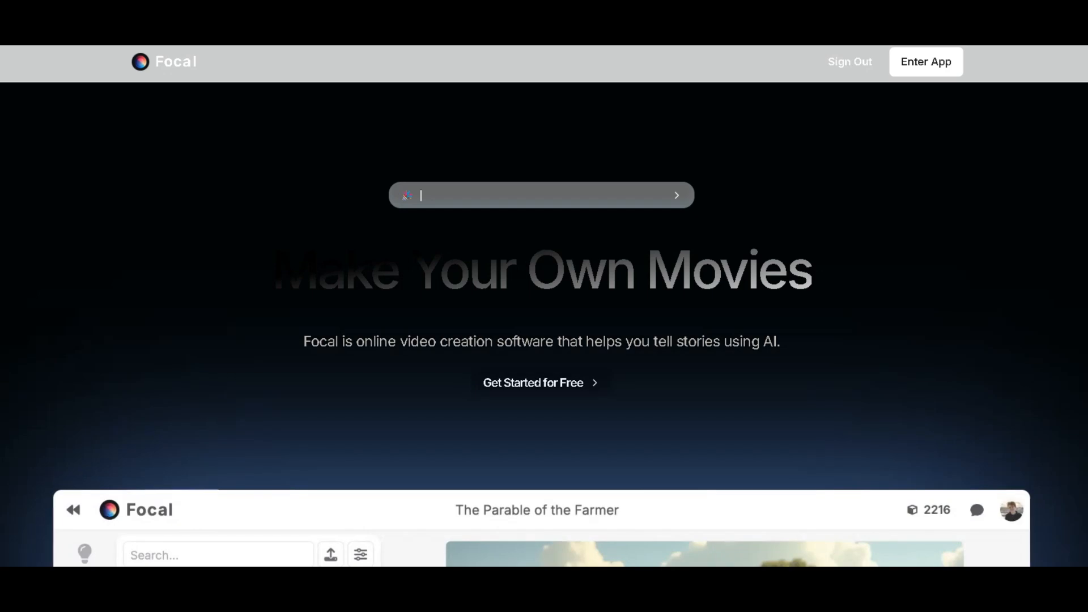
scroll(down, 3)
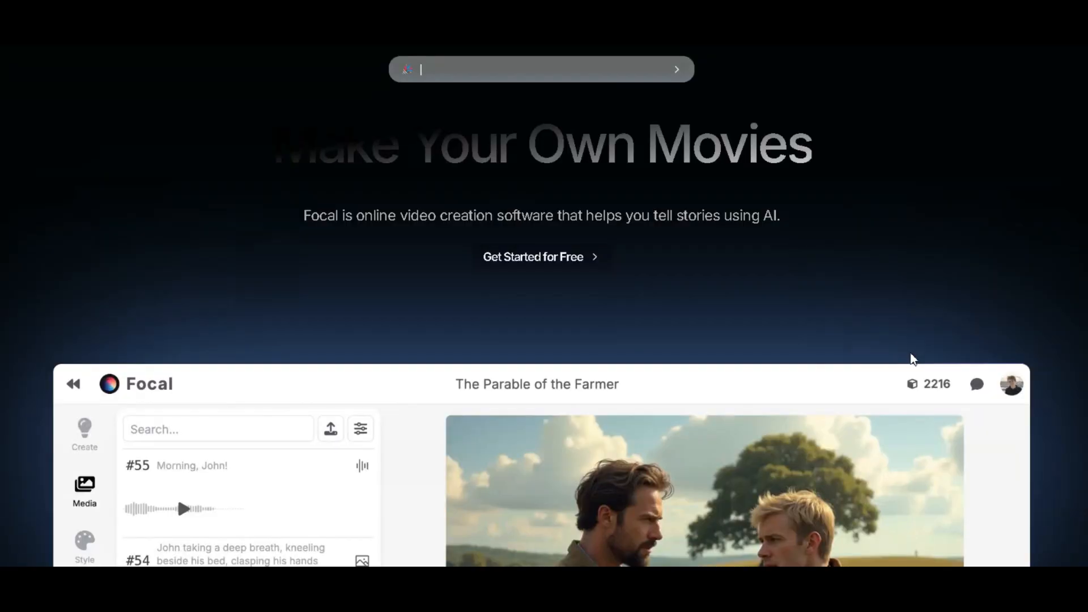
scroll(up, 3)
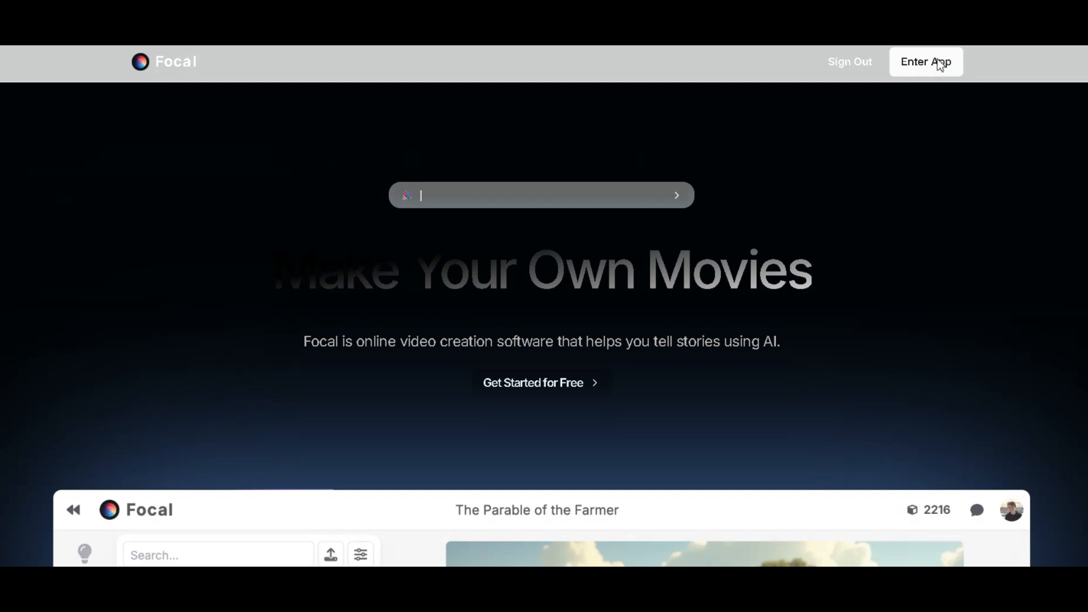
click(926, 62)
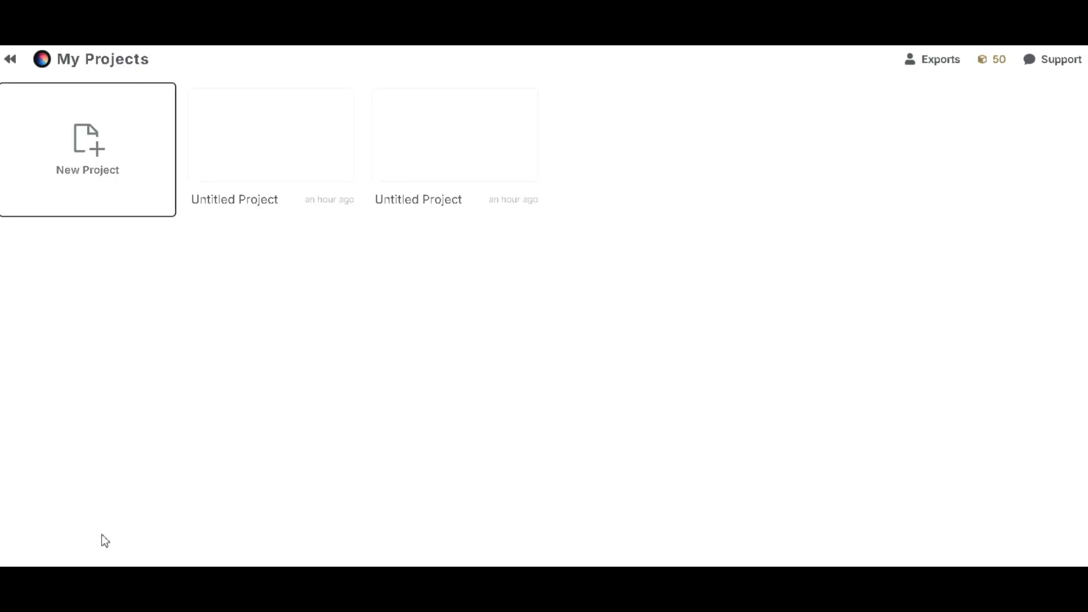
- Create a new untitled project showing idea, script, or blank start options
click(88, 148)
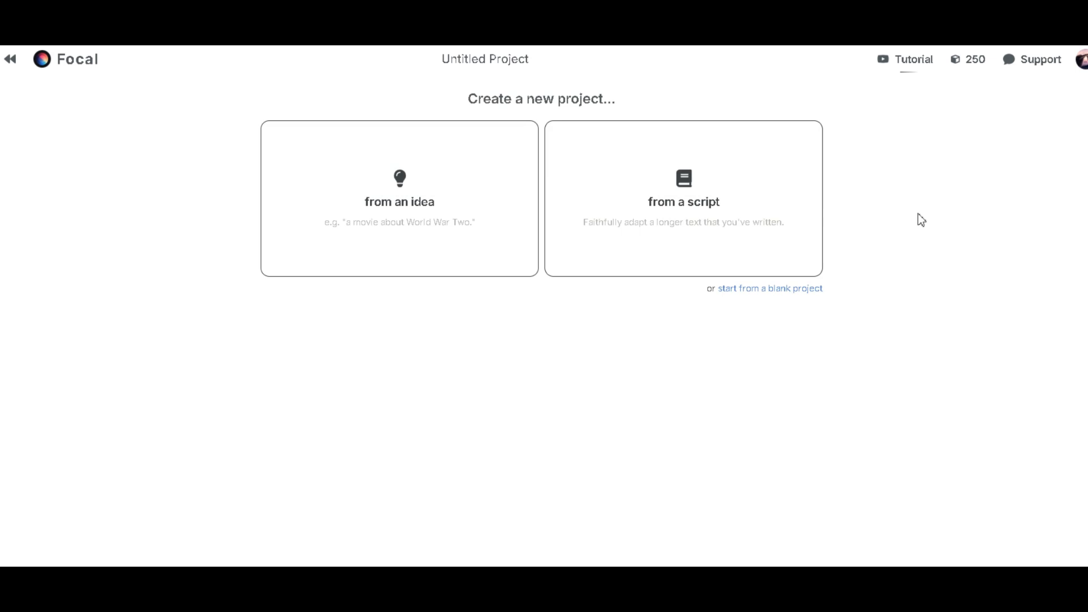
mouse_move(973, 69)
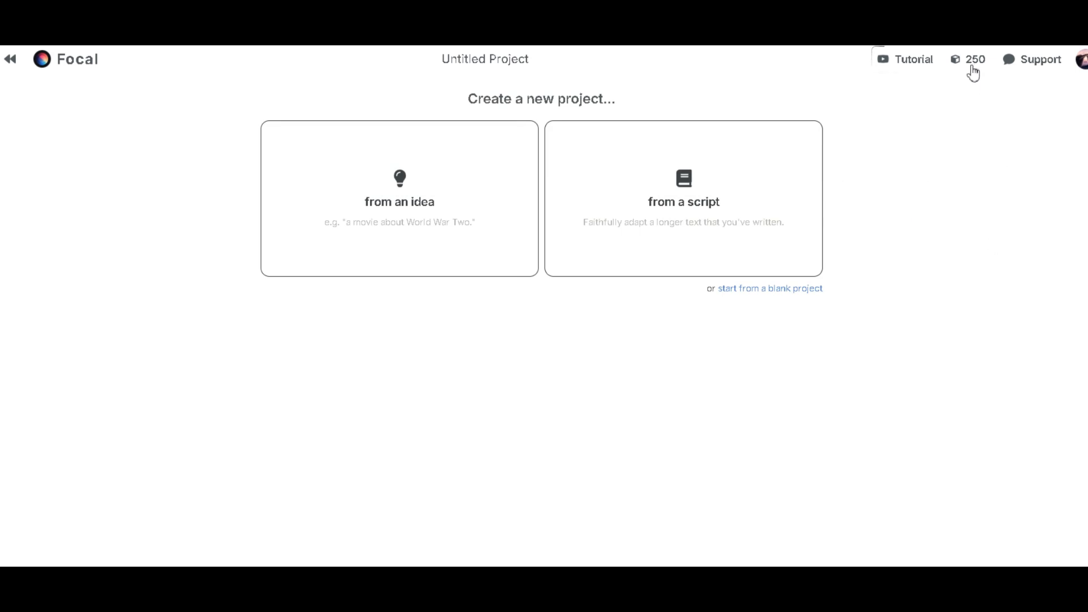
mouse_move(1005, 106)
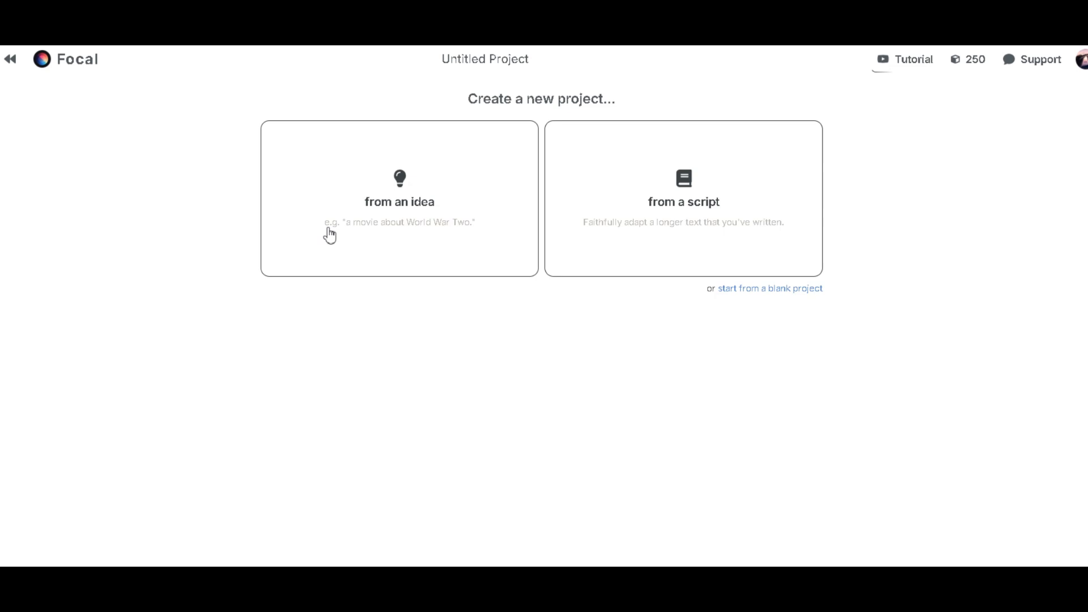
mouse_move(480, 217)
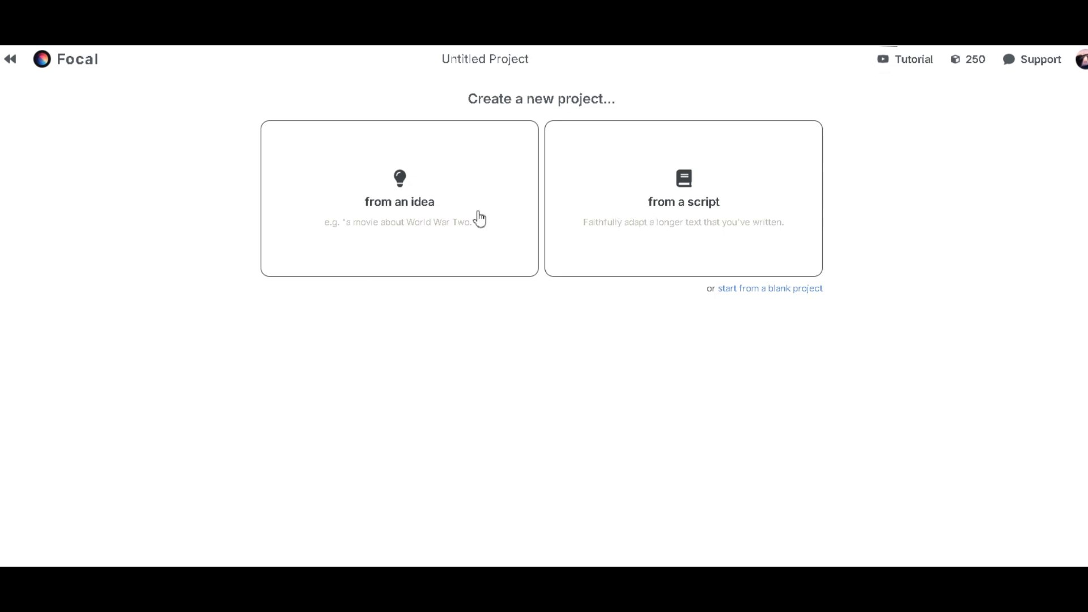
mouse_move(618, 220)
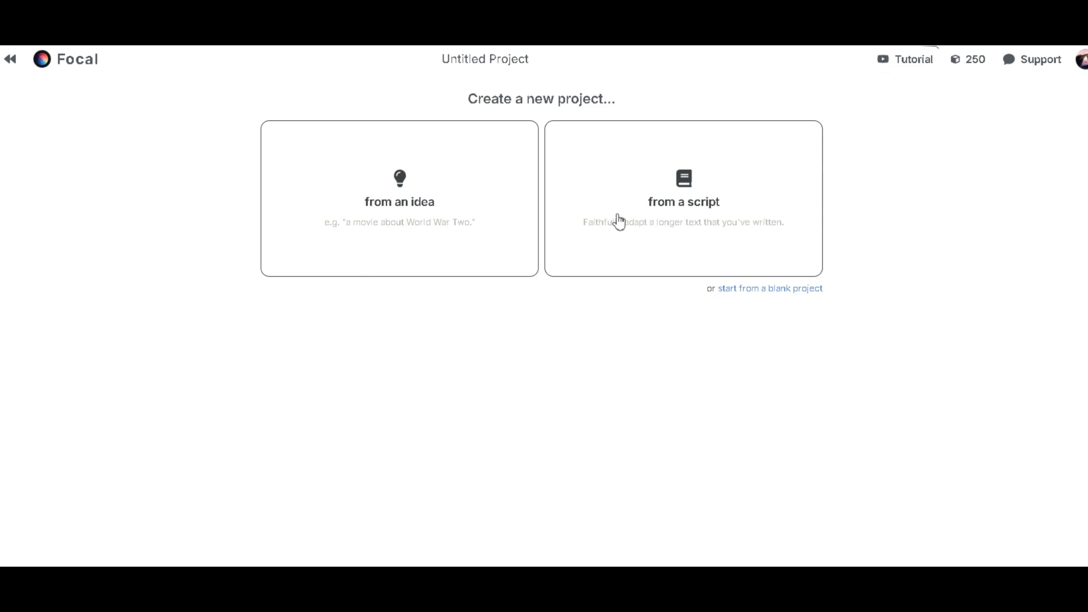
mouse_move(398, 213)
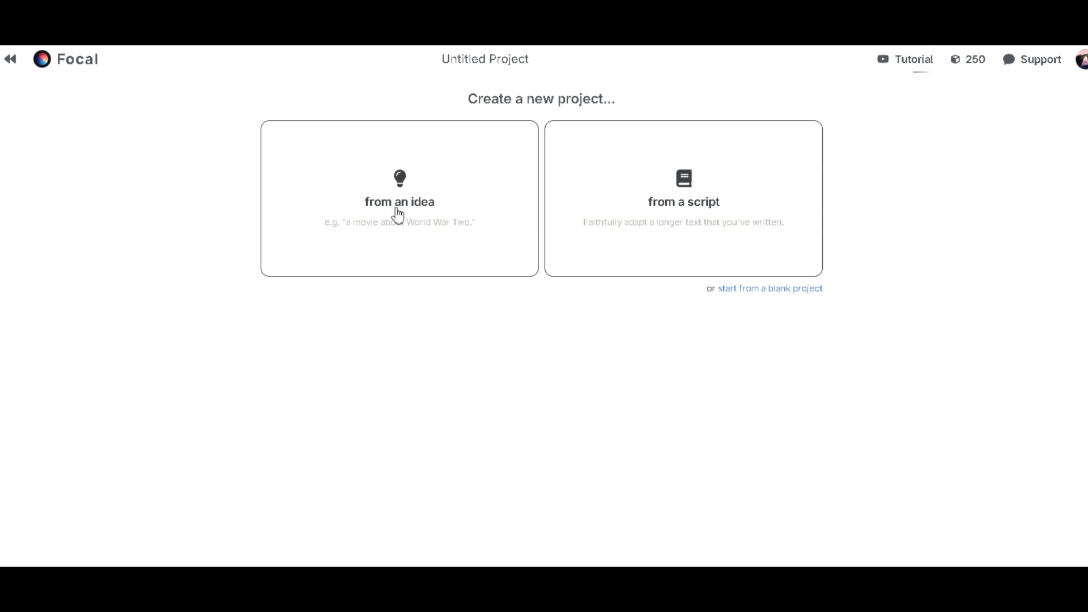
mouse_move(672, 176)
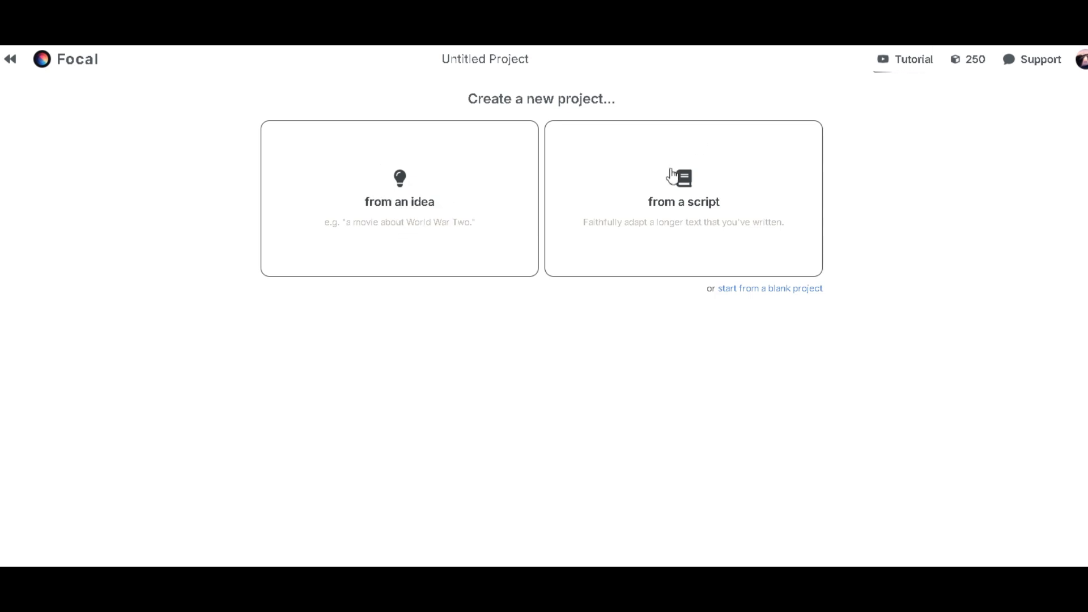
mouse_move(698, 219)
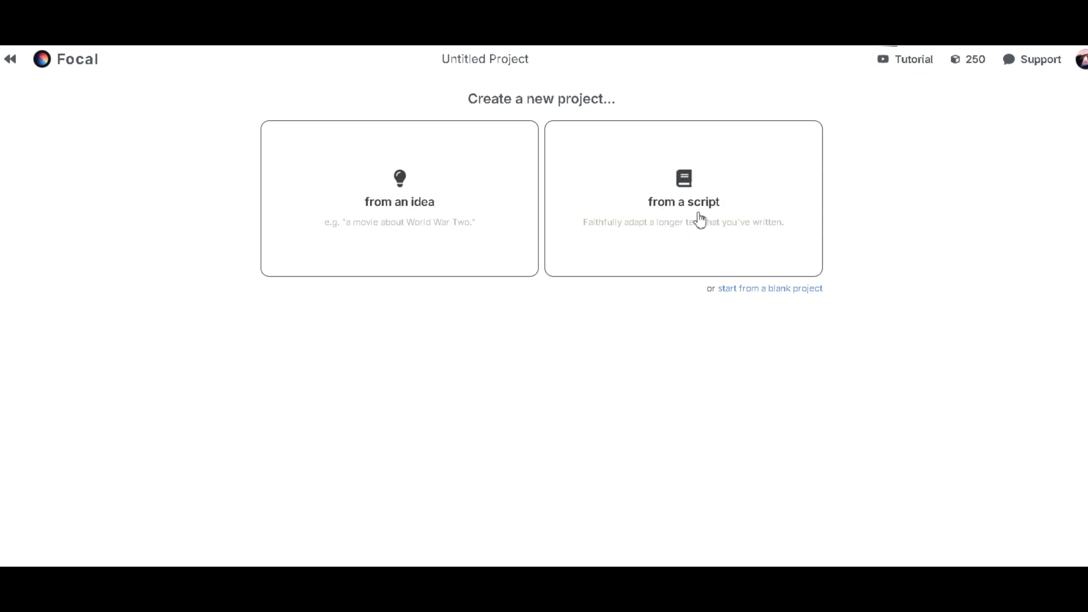
mouse_move(696, 276)
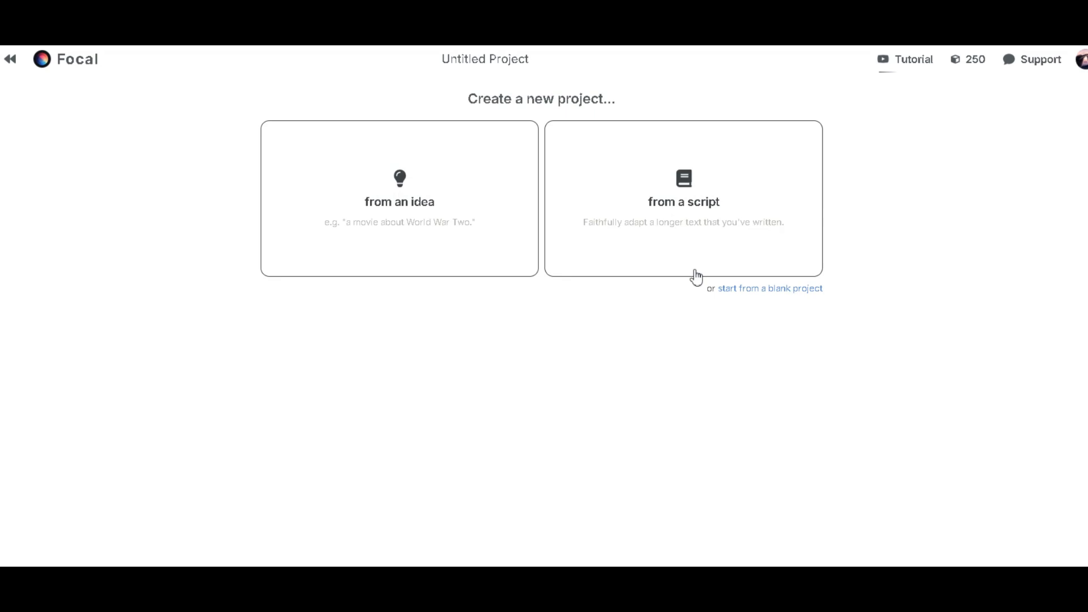
mouse_move(703, 222)
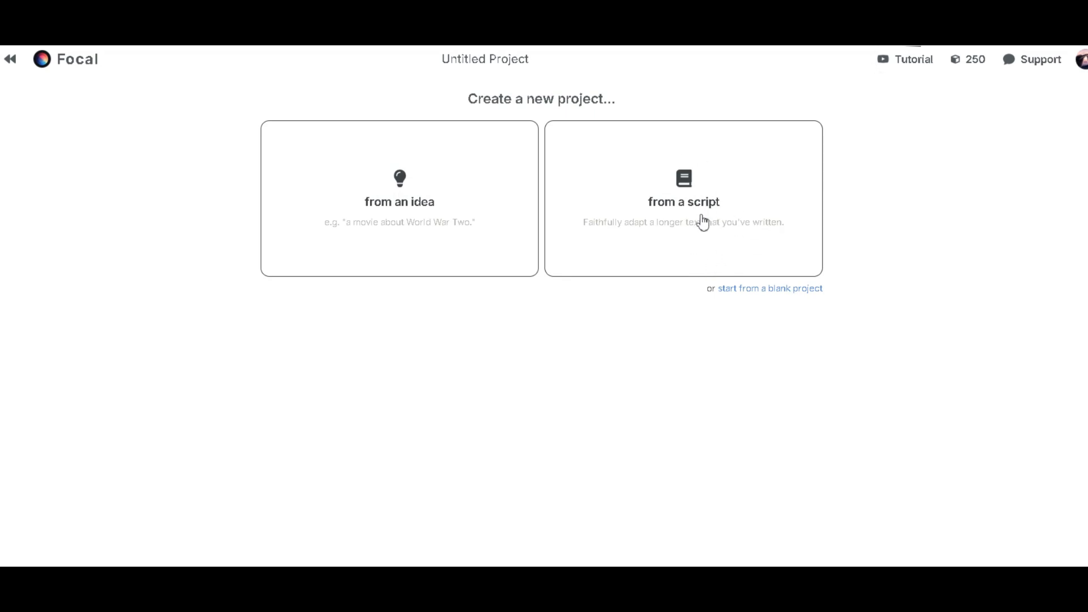
mouse_move(679, 208)
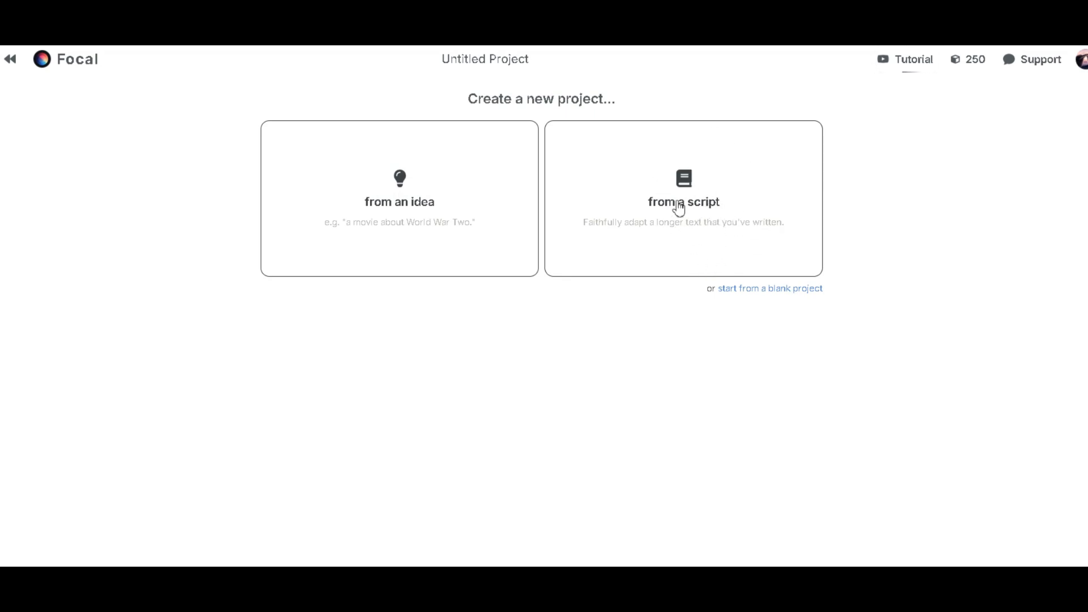
mouse_move(769, 288)
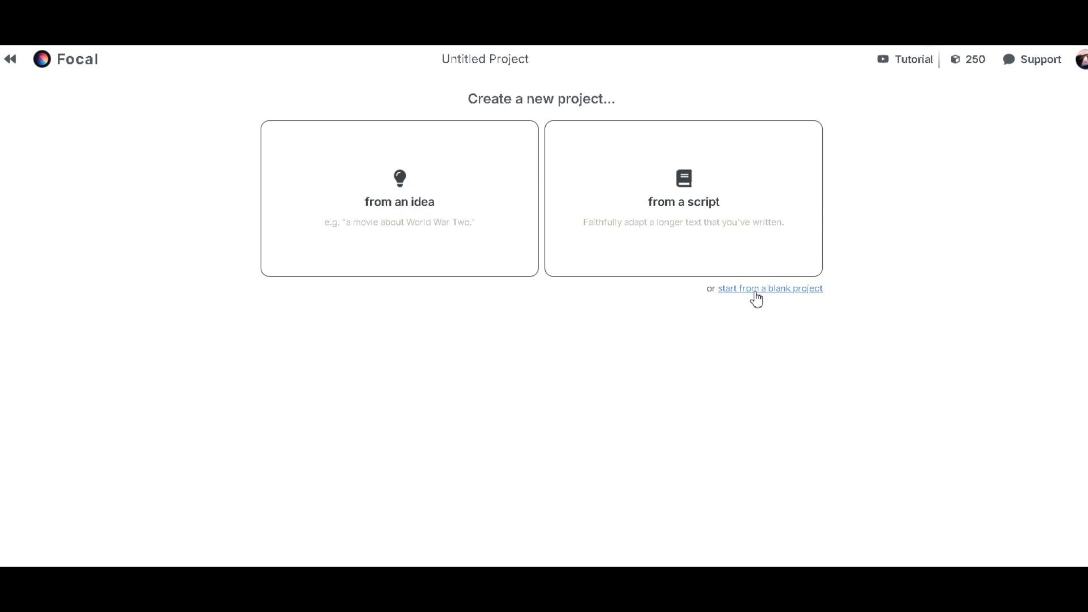
click(770, 288)
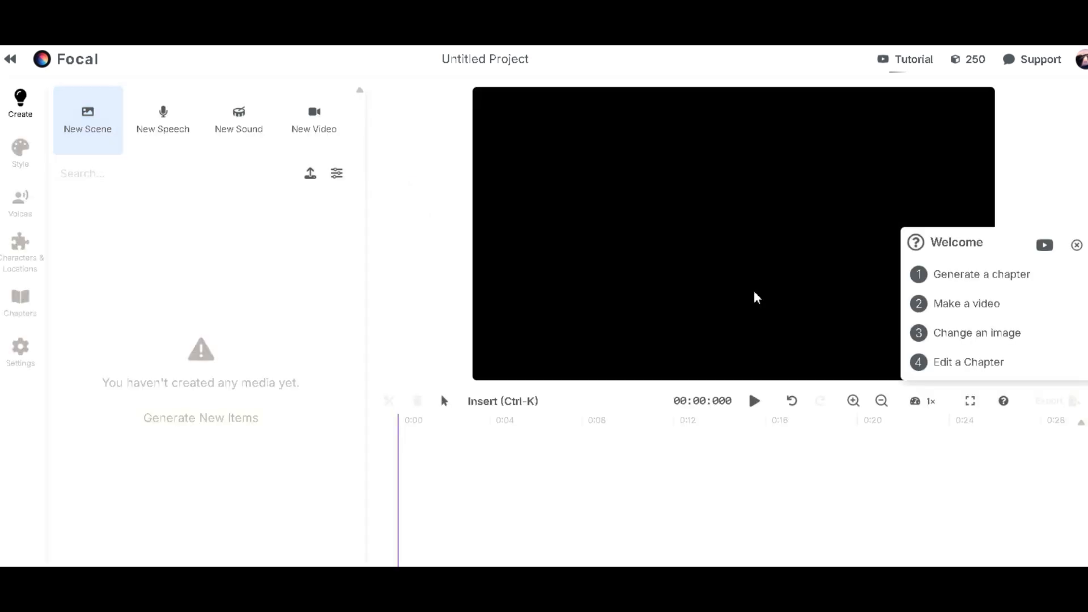
mouse_move(336, 175)
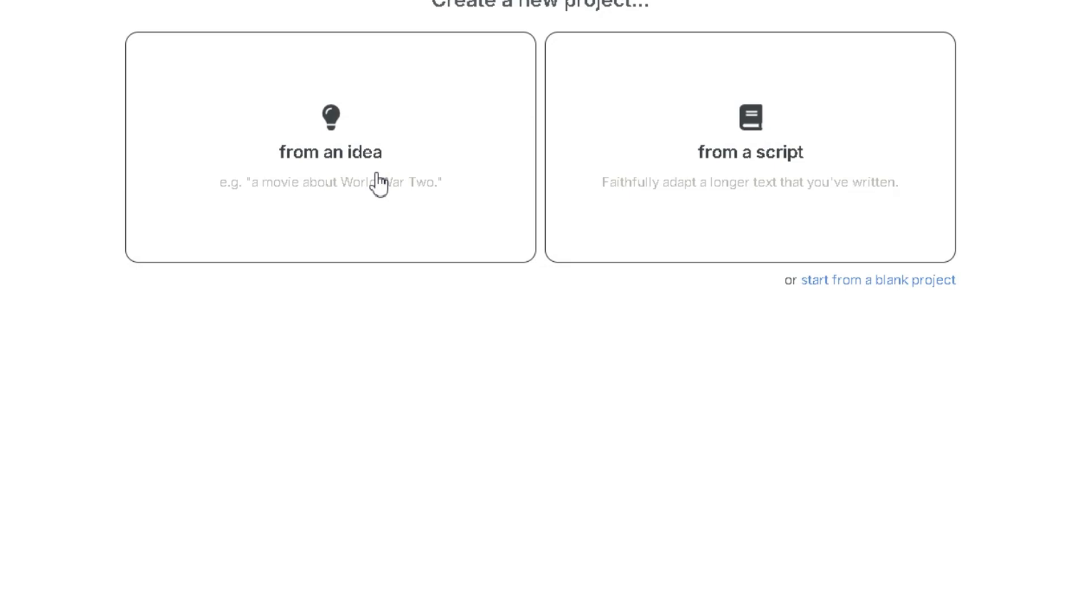
mouse_move(366, 212)
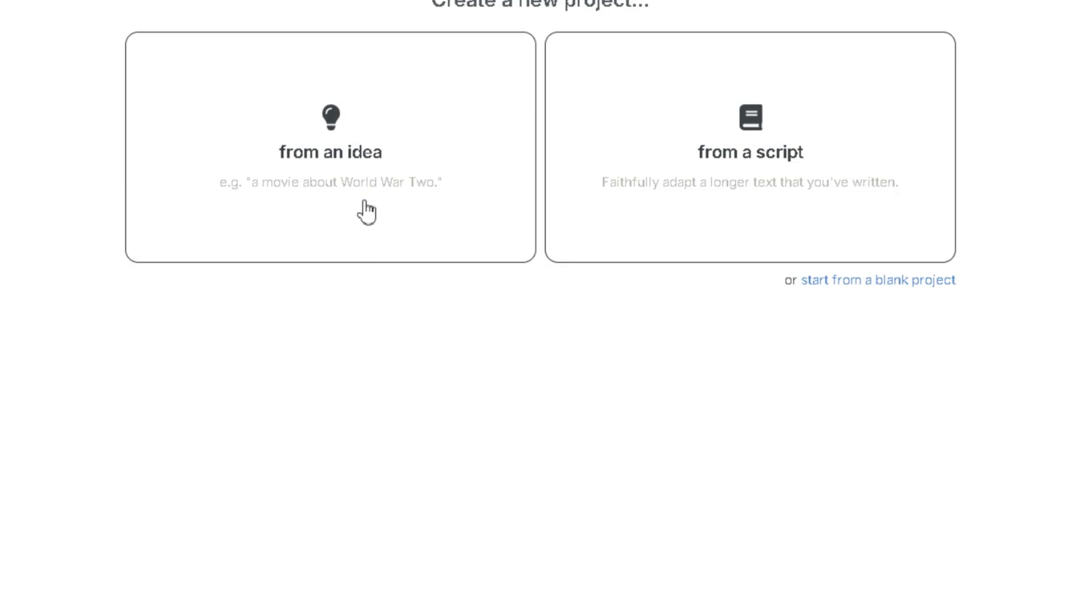
- Start from an idea and enter the solar flare stranded-engineer documentary prompt
click(330, 146)
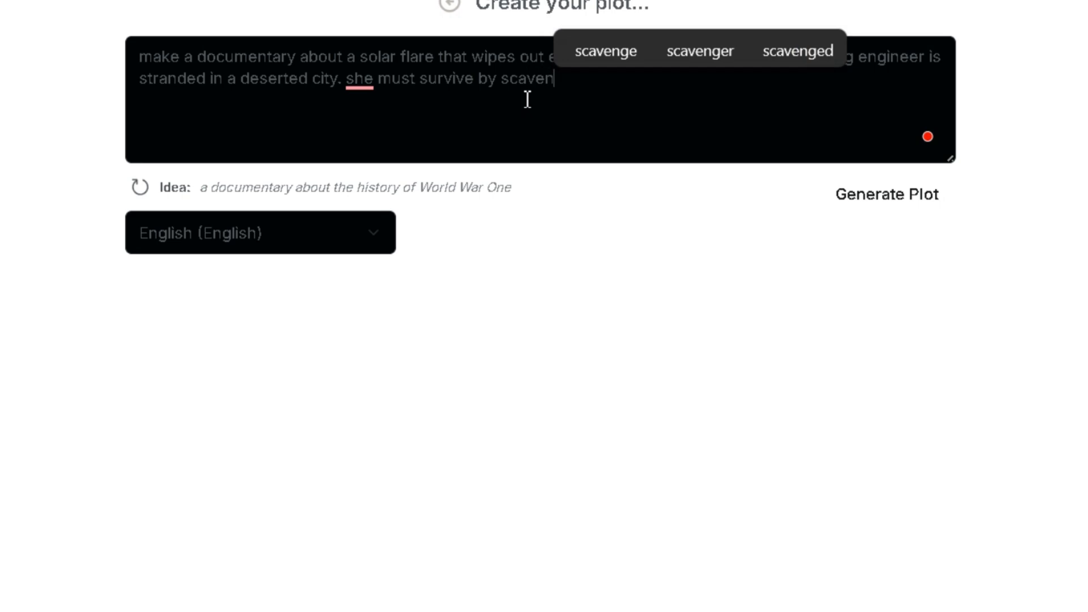
click(259, 232)
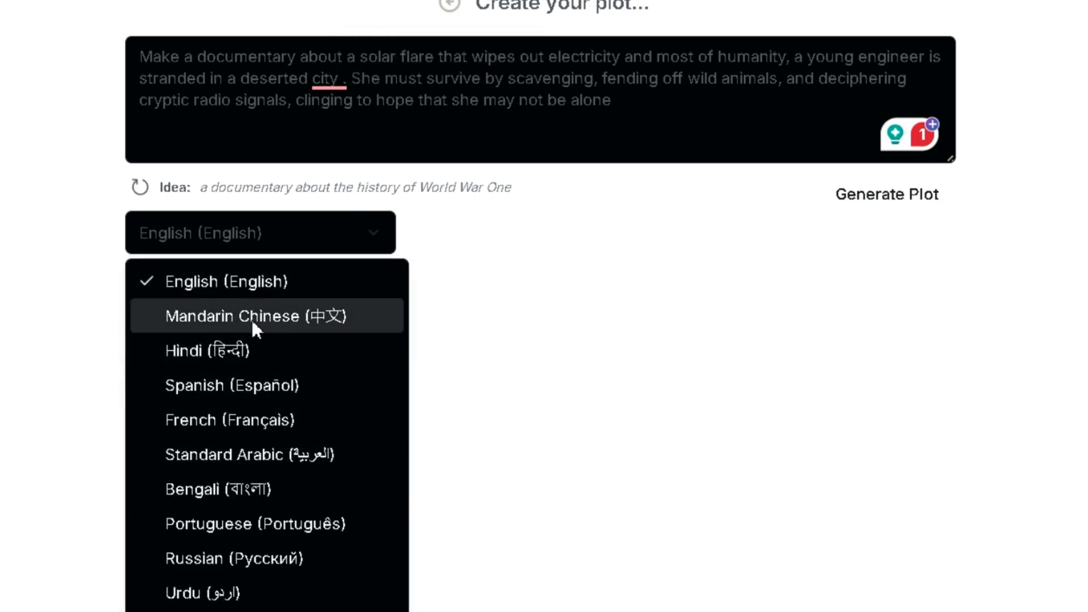
mouse_move(229, 592)
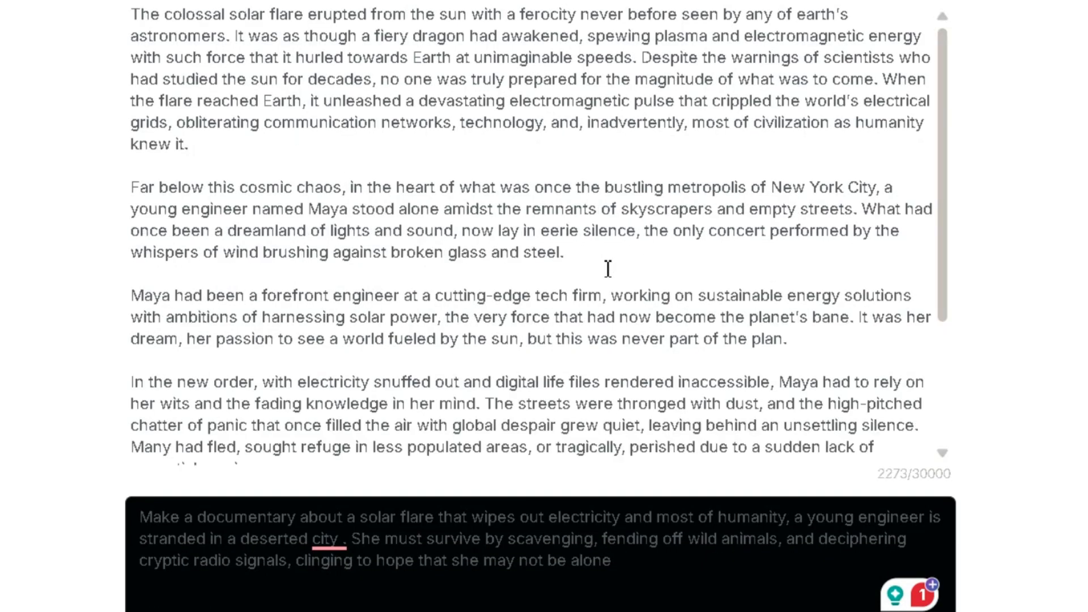
- Follow the generated story of Maya's survival down to her closing journal entry
scroll(down, 3)
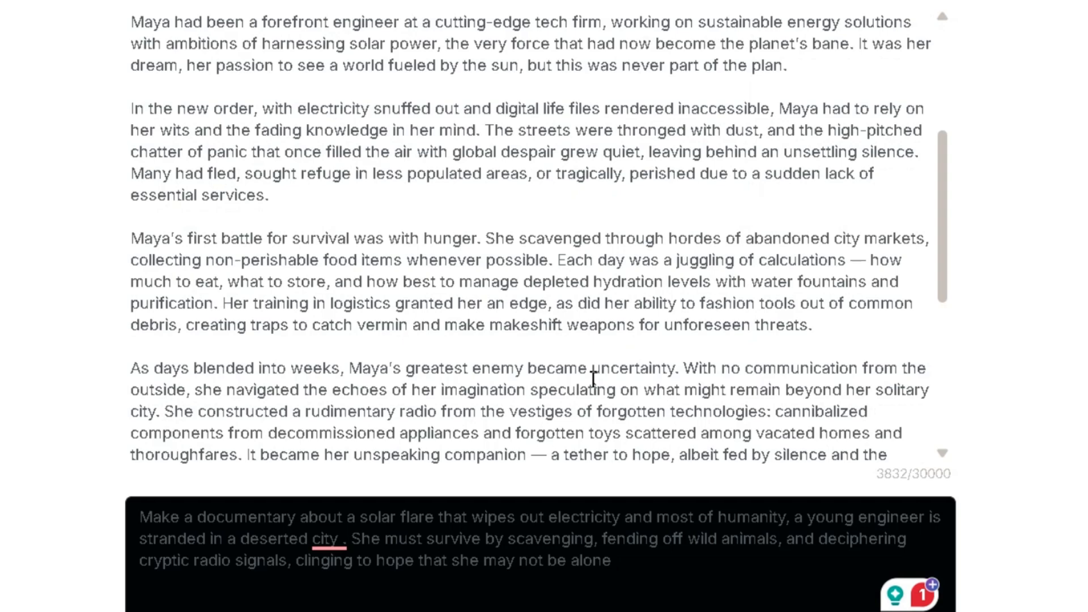
scroll(down, 3)
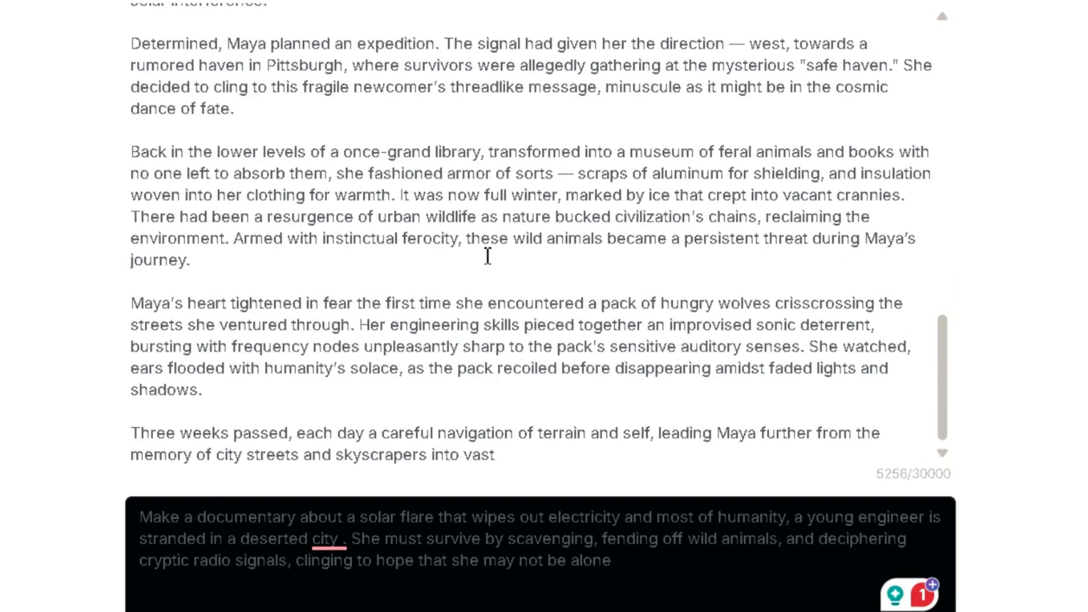
scroll(down, 3)
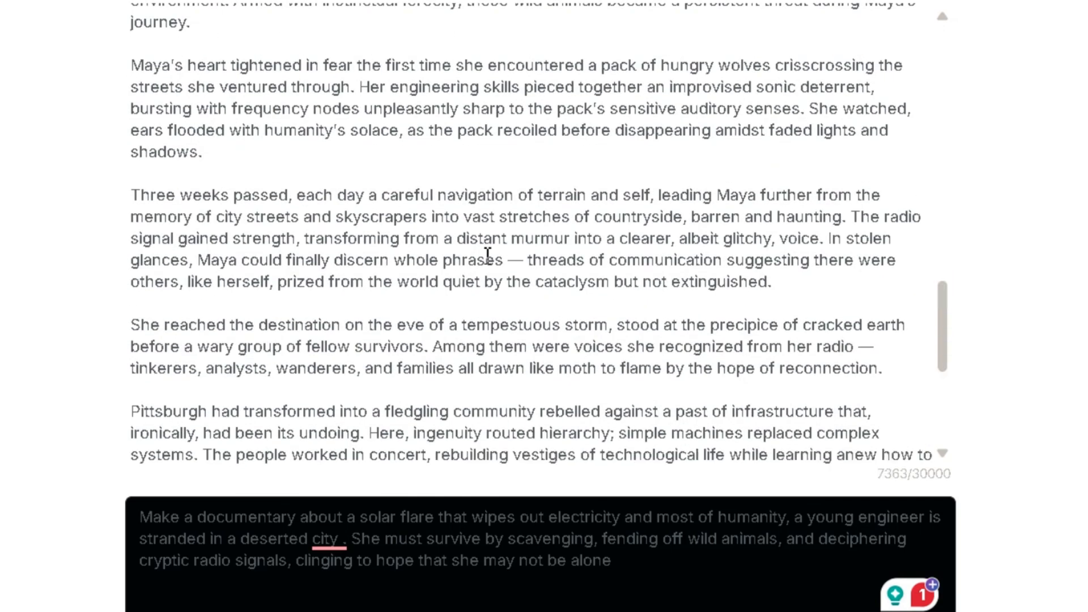
scroll(down, 3)
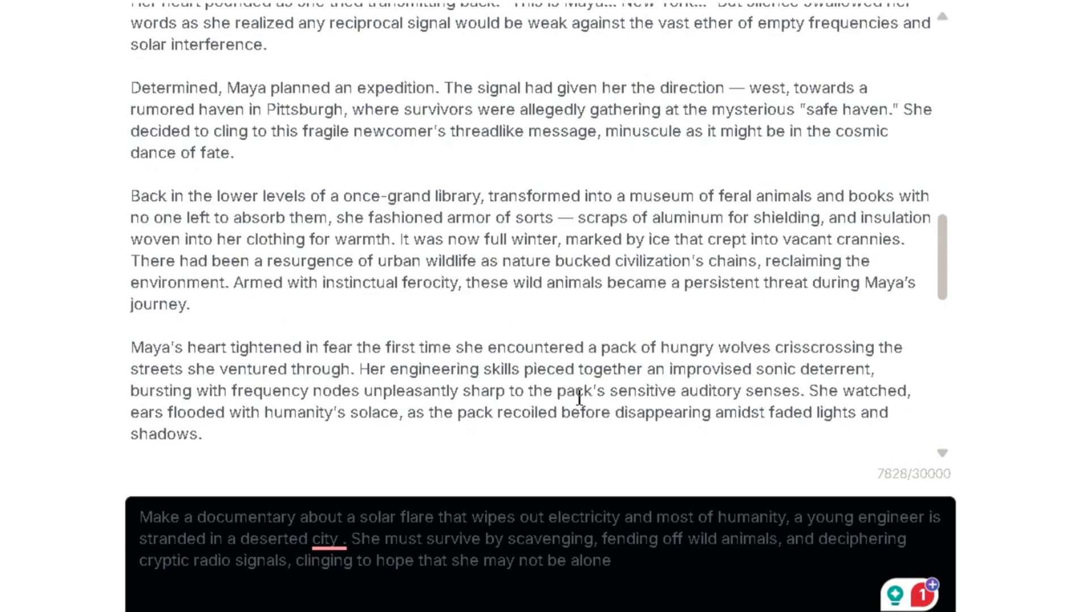
scroll(up, 3)
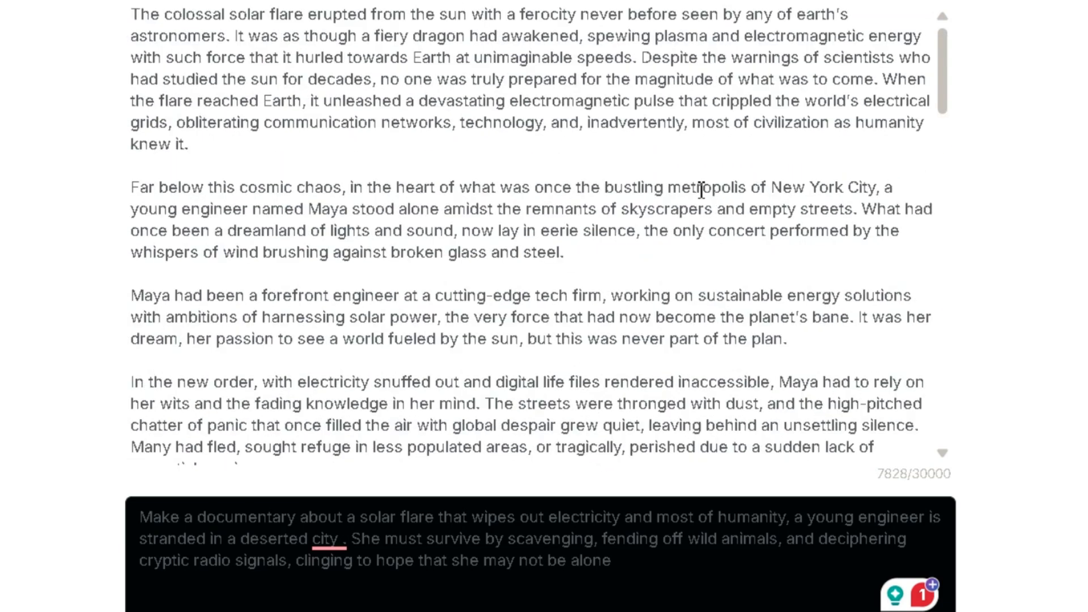
scroll(down, 3)
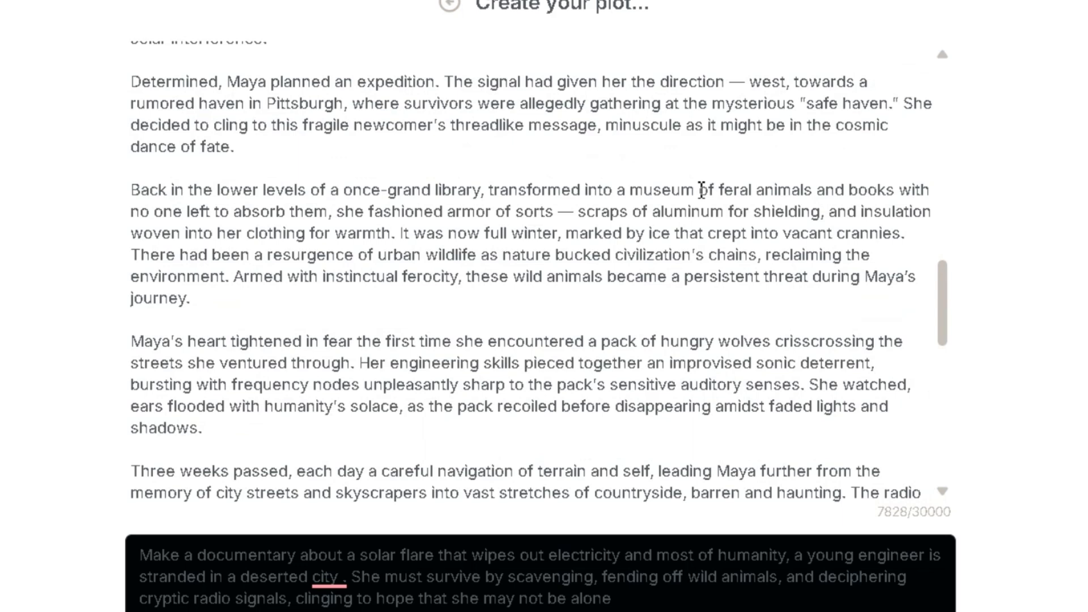
scroll(down, 3)
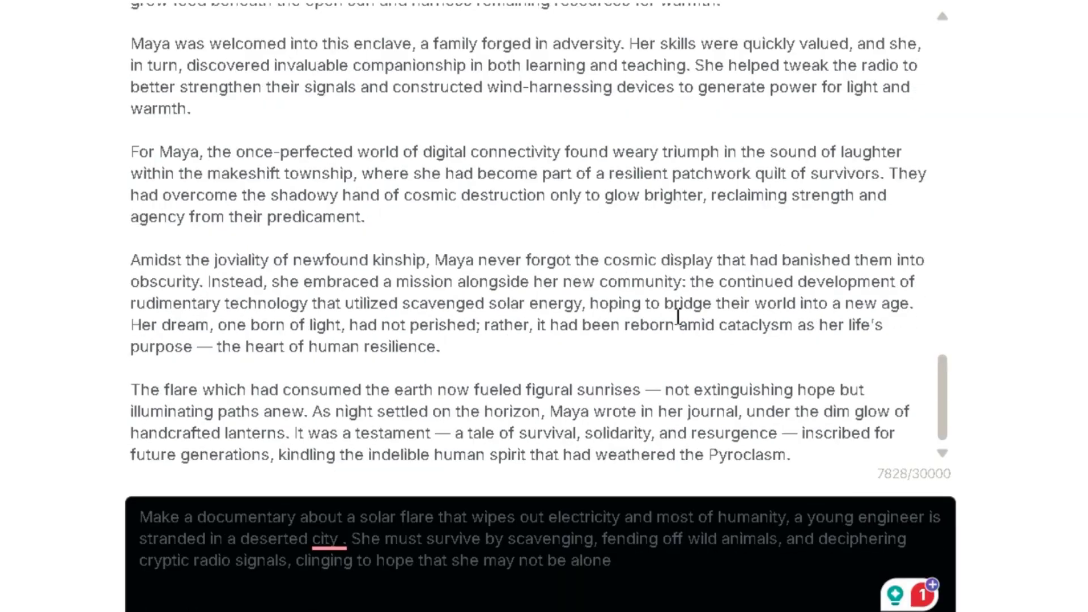
mouse_move(655, 539)
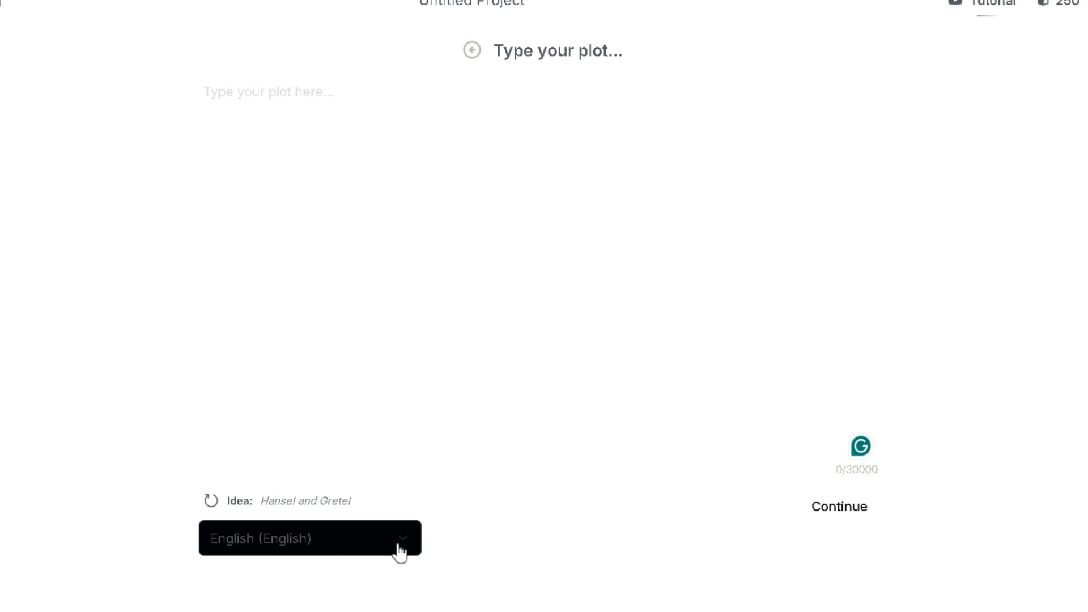
mouse_move(856, 541)
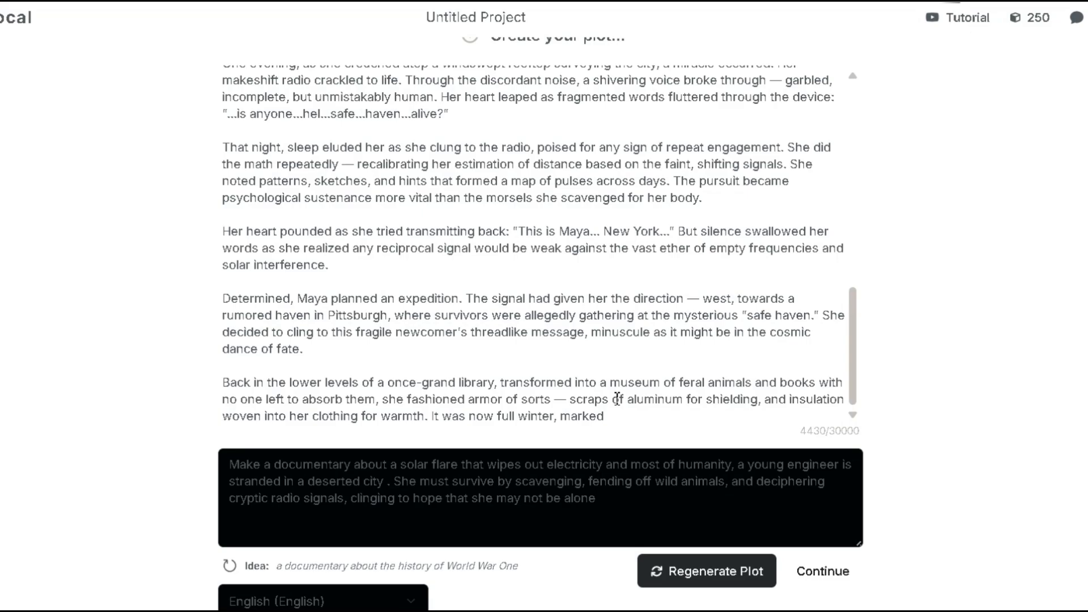
- Accept the plot, reaching details for 'Survival After the Solar Catastrophe'
click(822, 571)
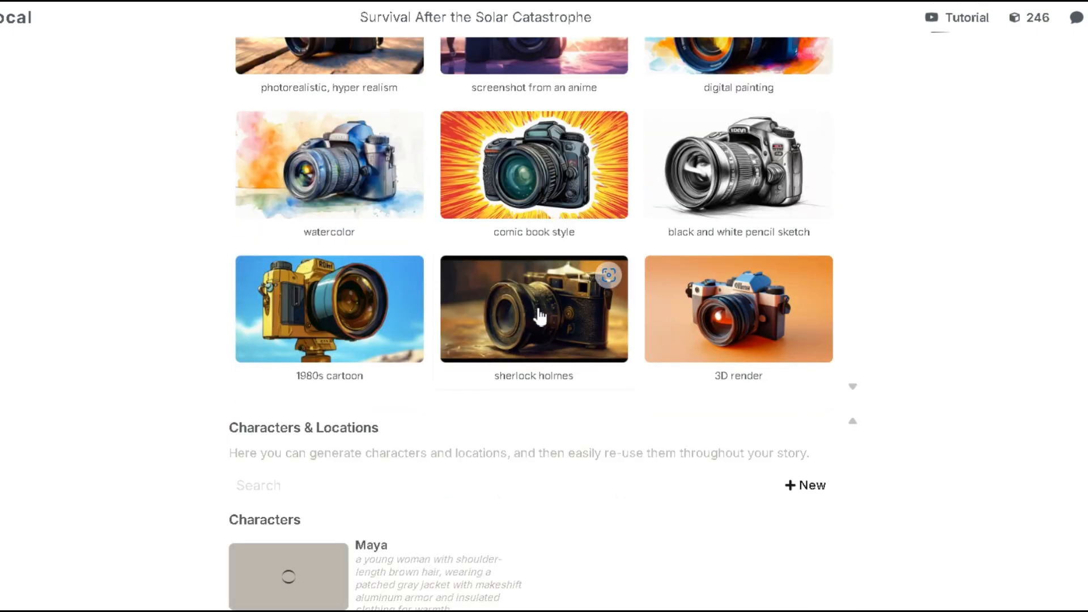
- Browse Example Styles and pick the 'photorealistic, hyper realism' style card
scroll(up, 3)
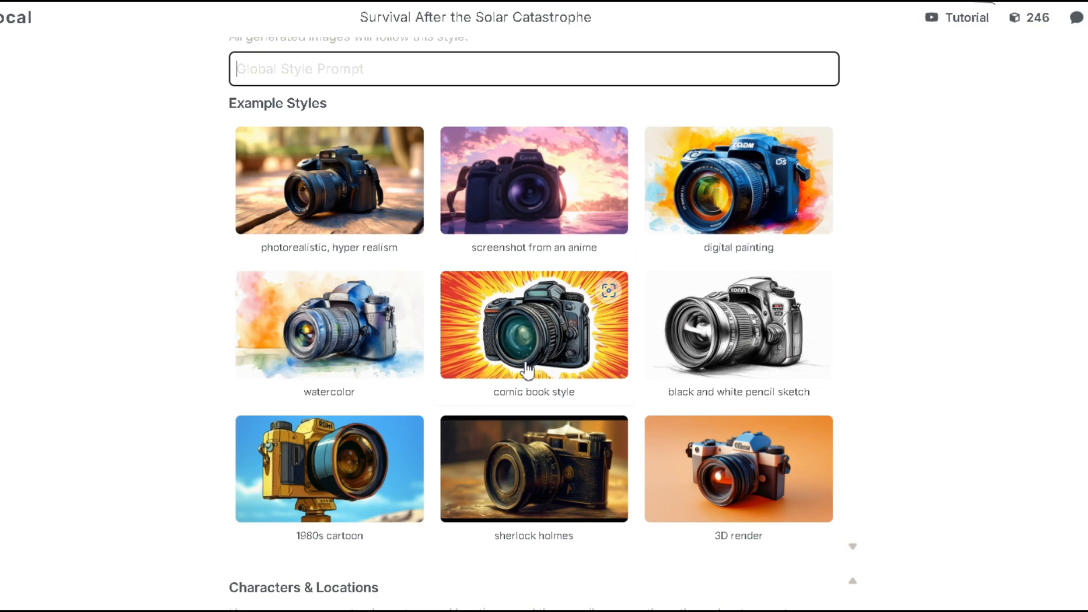
scroll(down, 3)
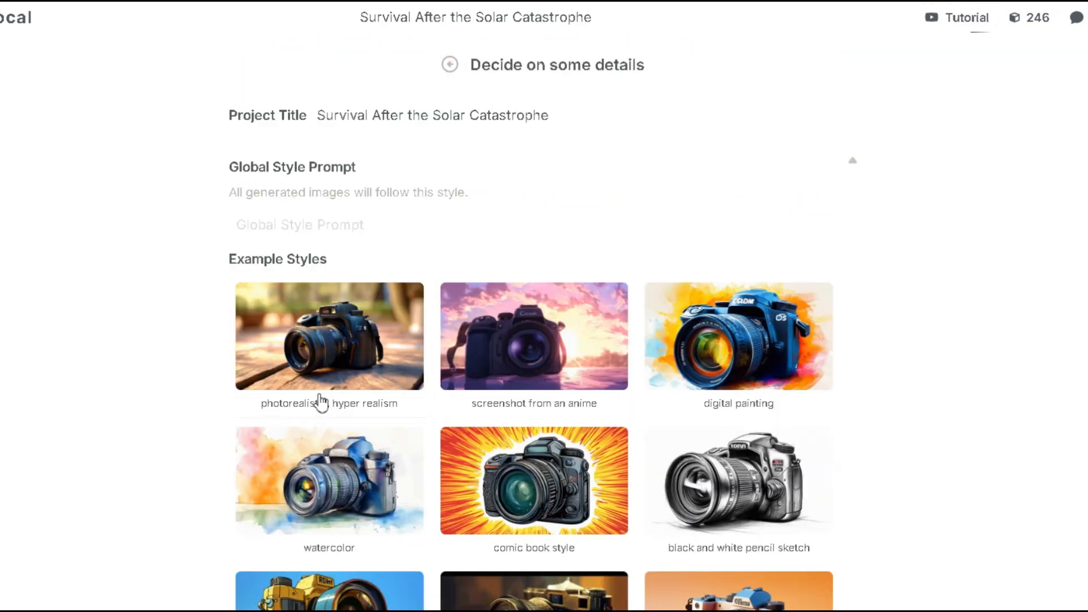
click(329, 336)
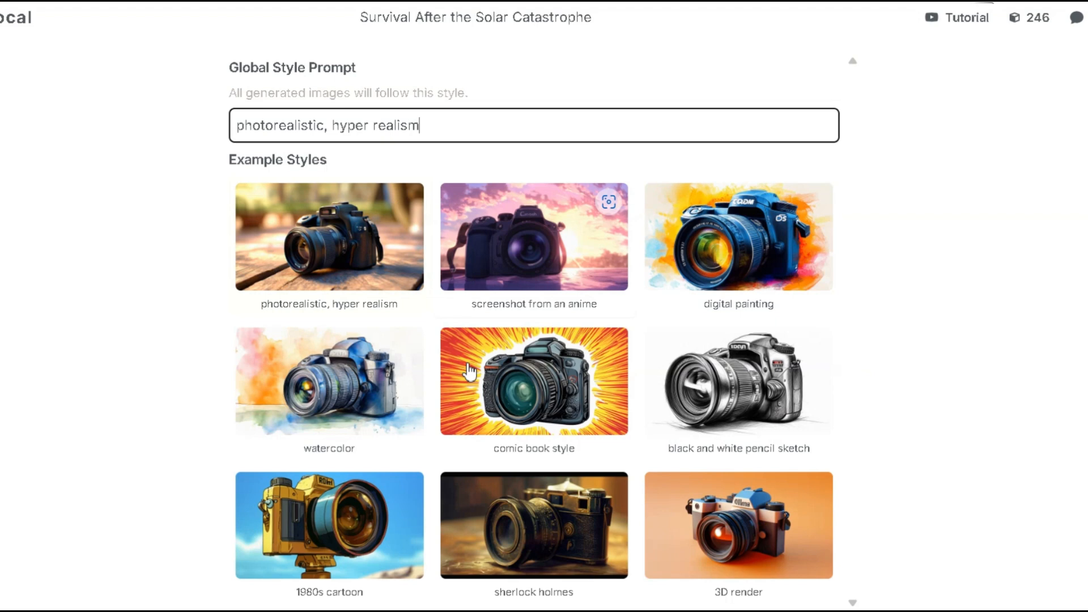
- Scroll to the Voices section and switch Maya's voice from Domi to Clyde
scroll(down, 3)
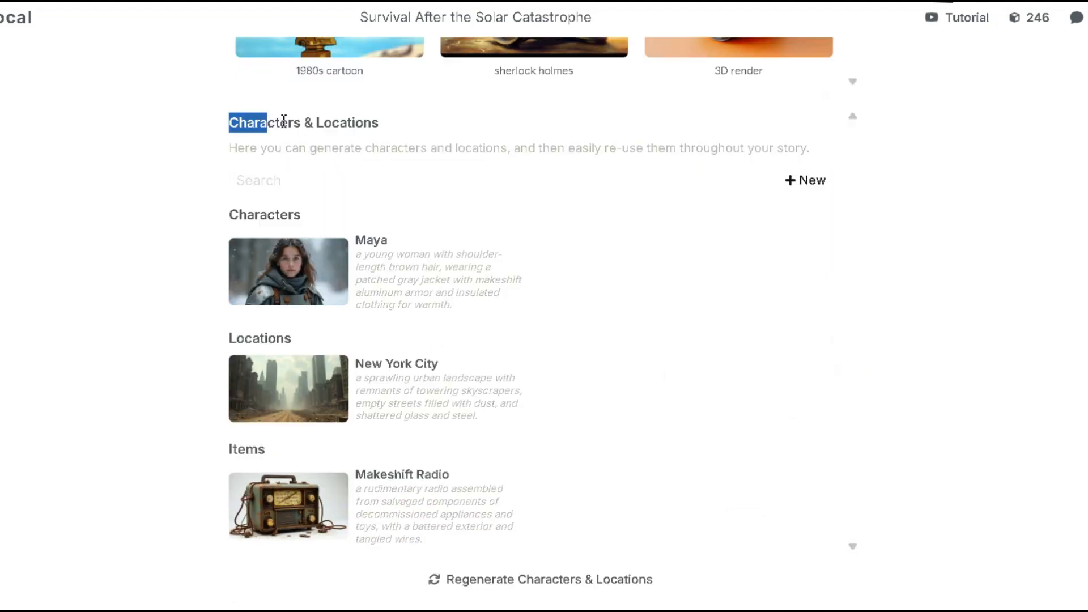
scroll(down, 3)
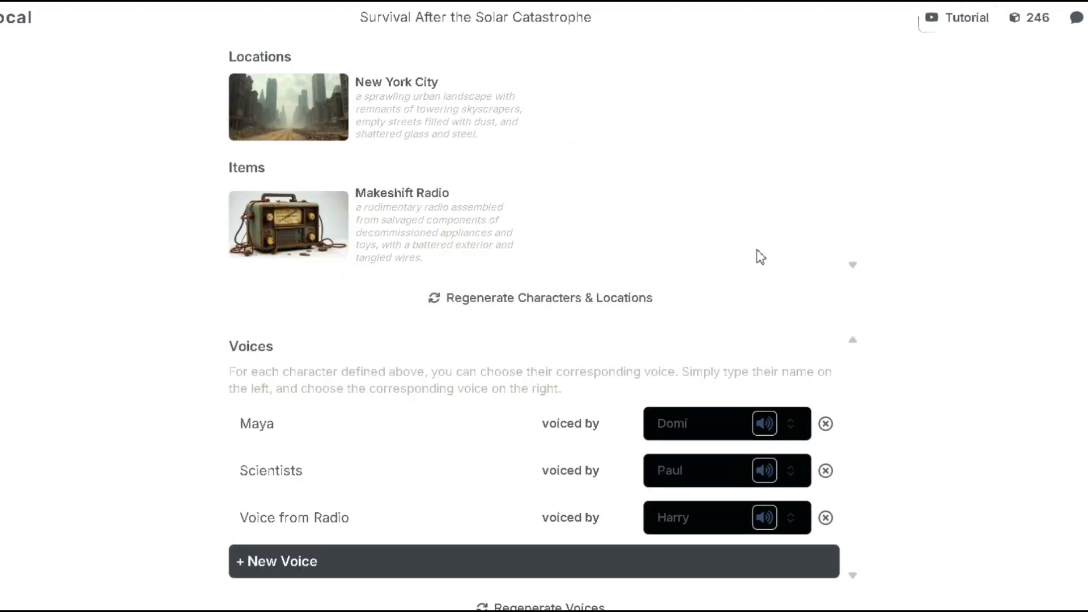
scroll(up, 3)
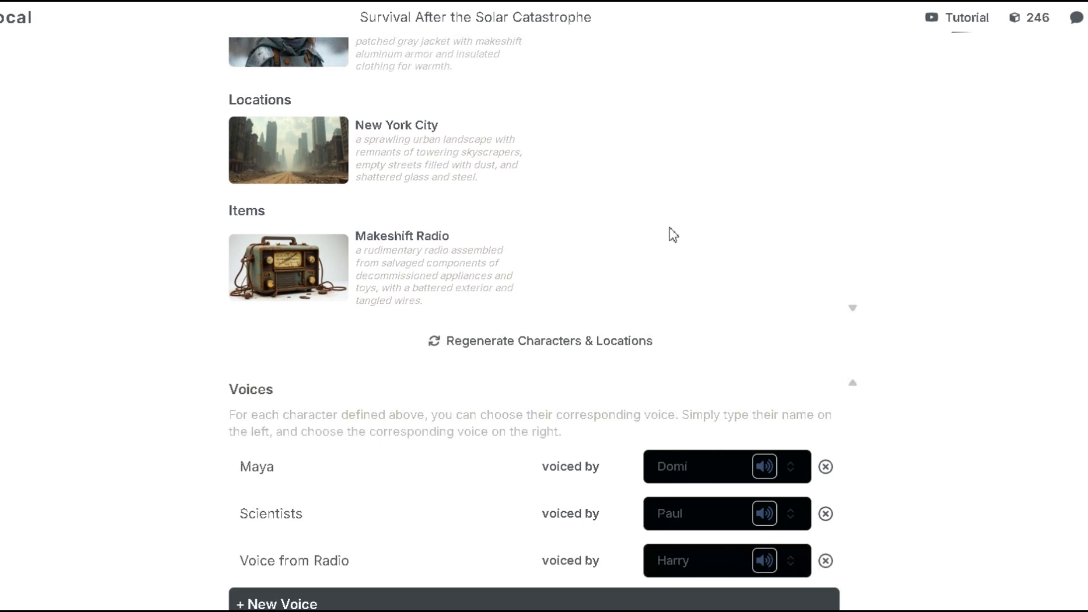
scroll(down, 3)
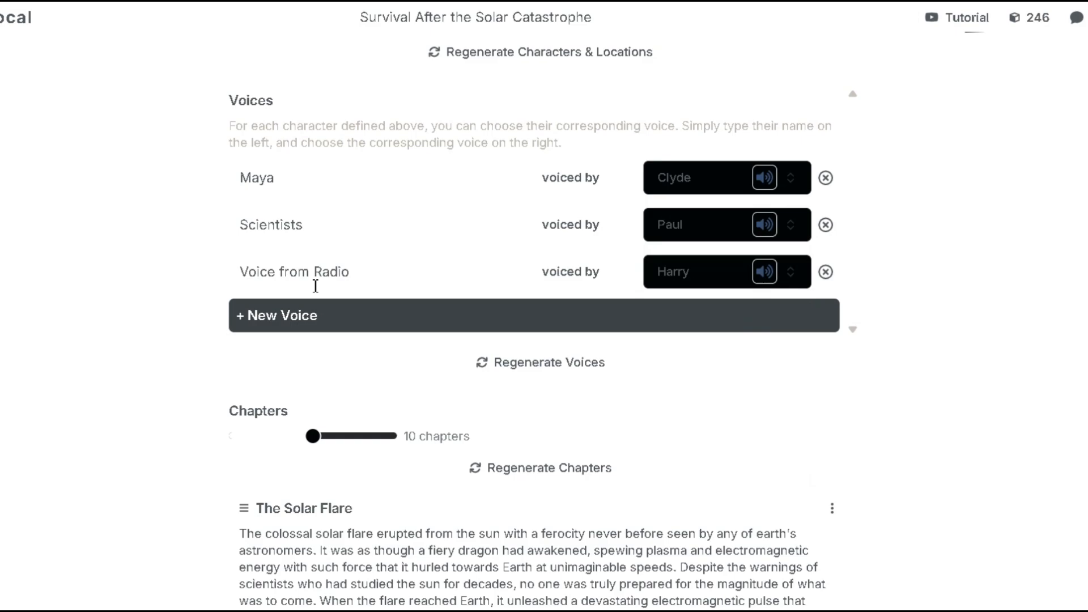
- Review the Chapters list and confirm setup to enter the editor
scroll(down, 3)
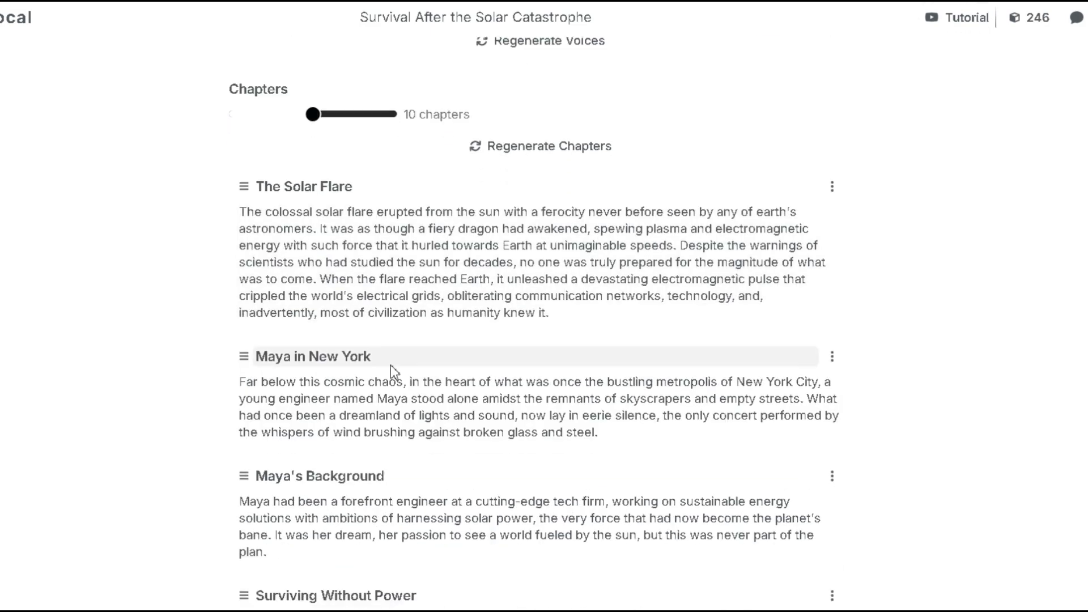
scroll(down, 3)
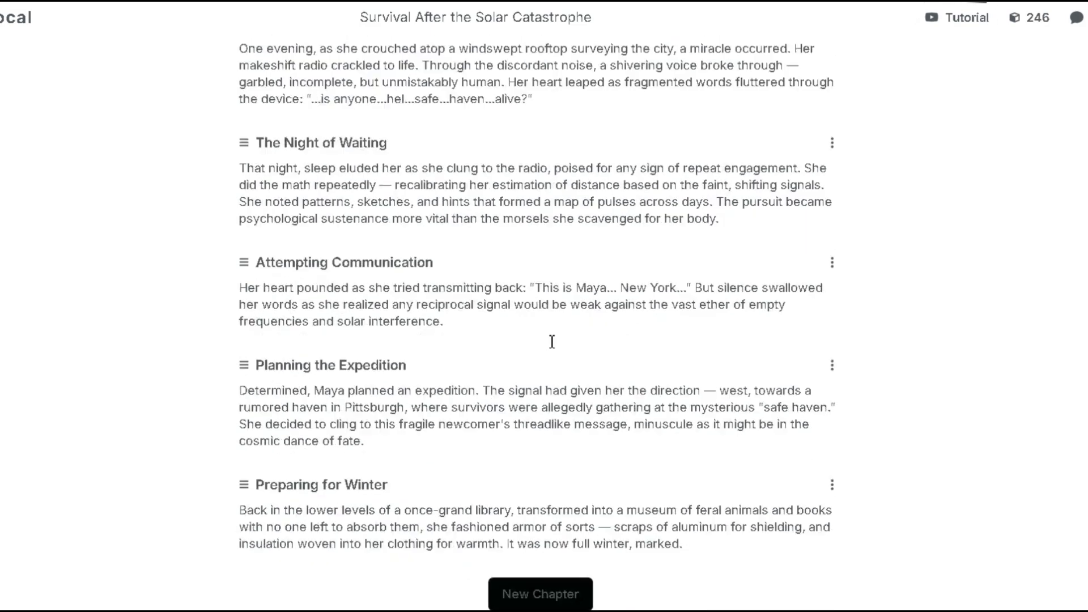
scroll(up, 3)
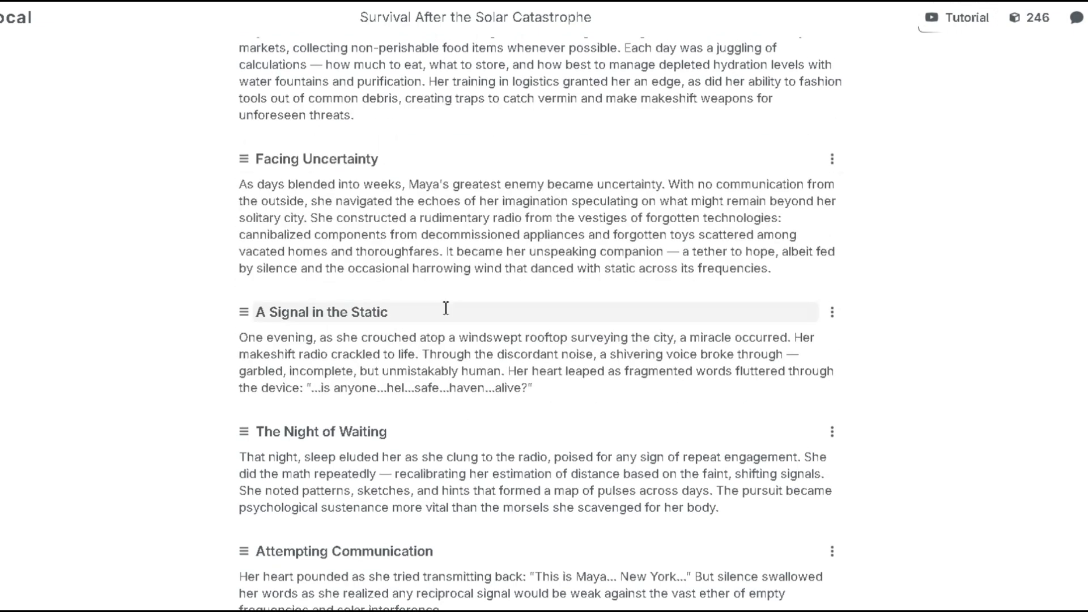
scroll(down, 3)
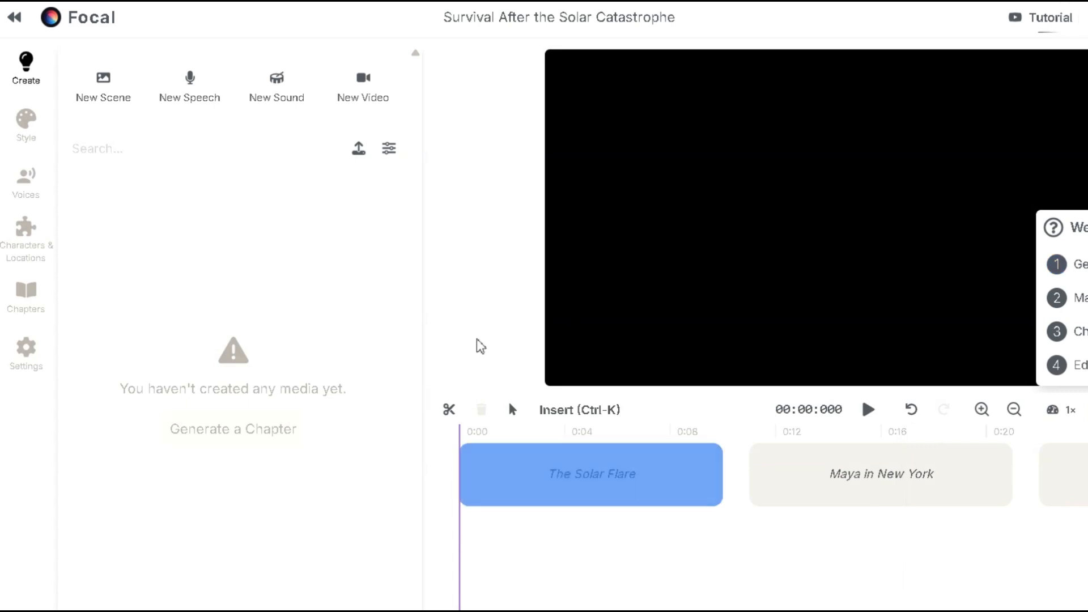
- Dismiss the welcome guide and review the Style, Voices and Chapters panels unchanged
click(118, 503)
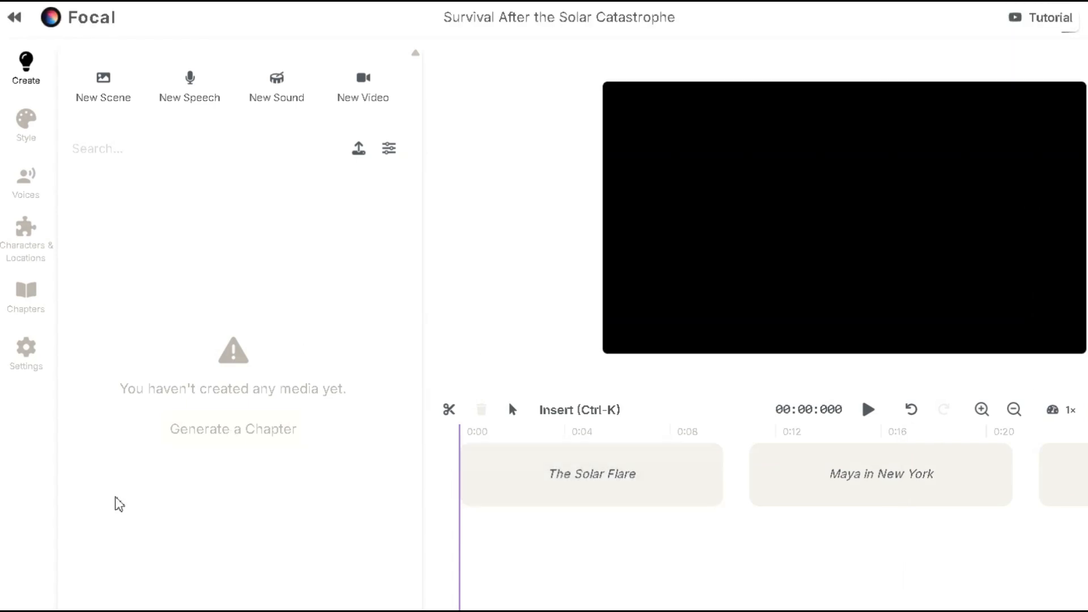
mouse_move(149, 84)
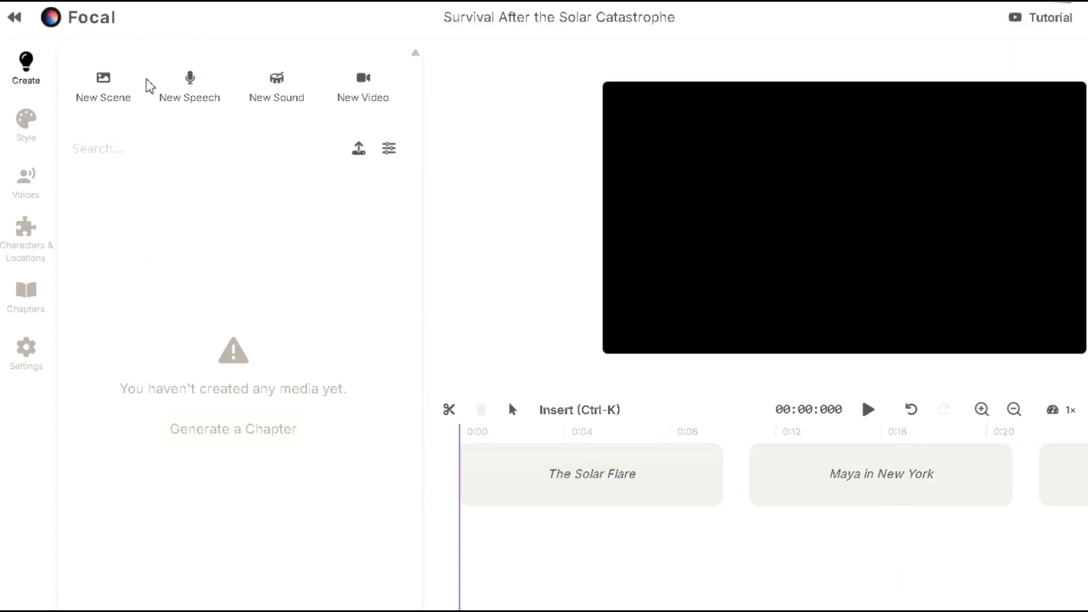
click(25, 125)
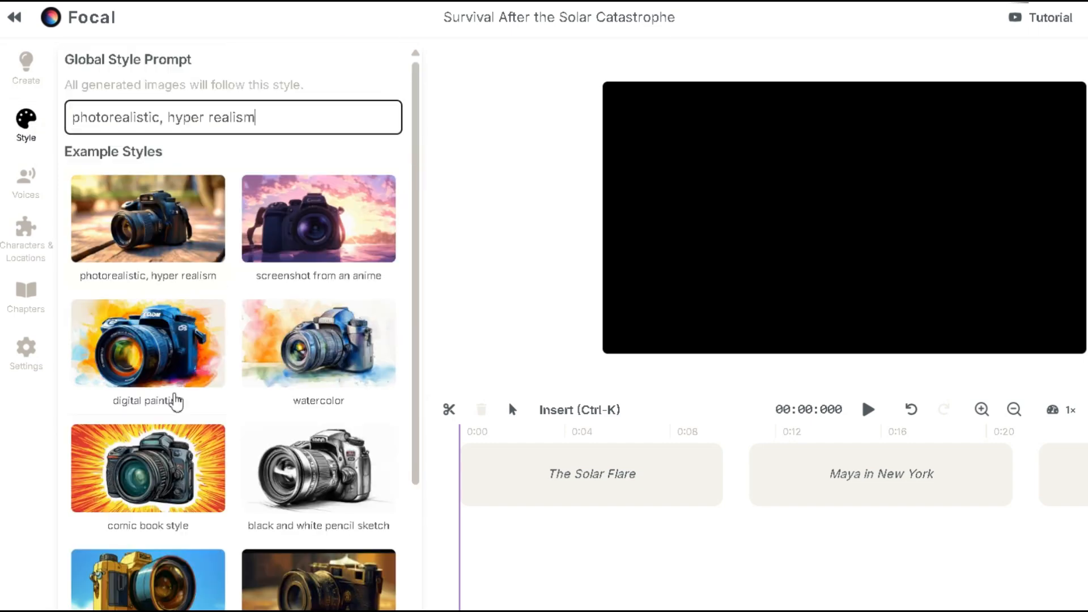
mouse_move(176, 256)
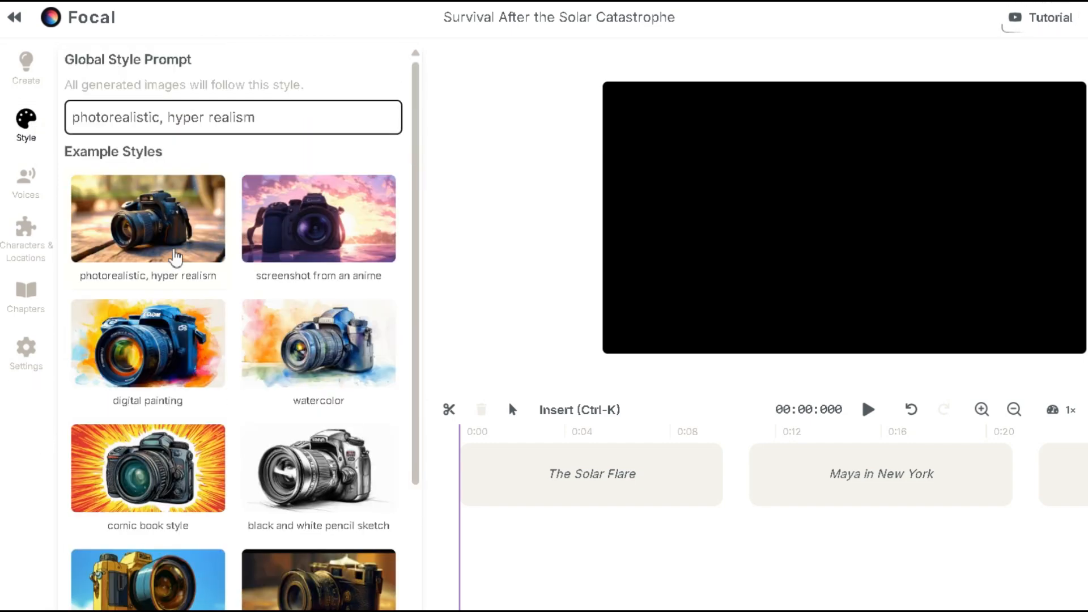
click(26, 182)
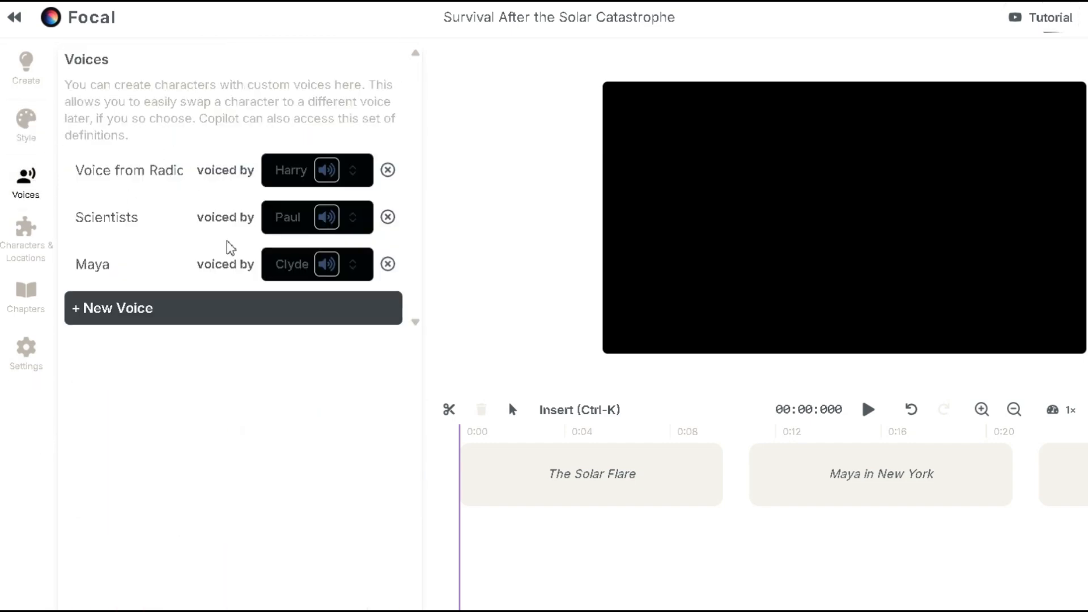
click(25, 239)
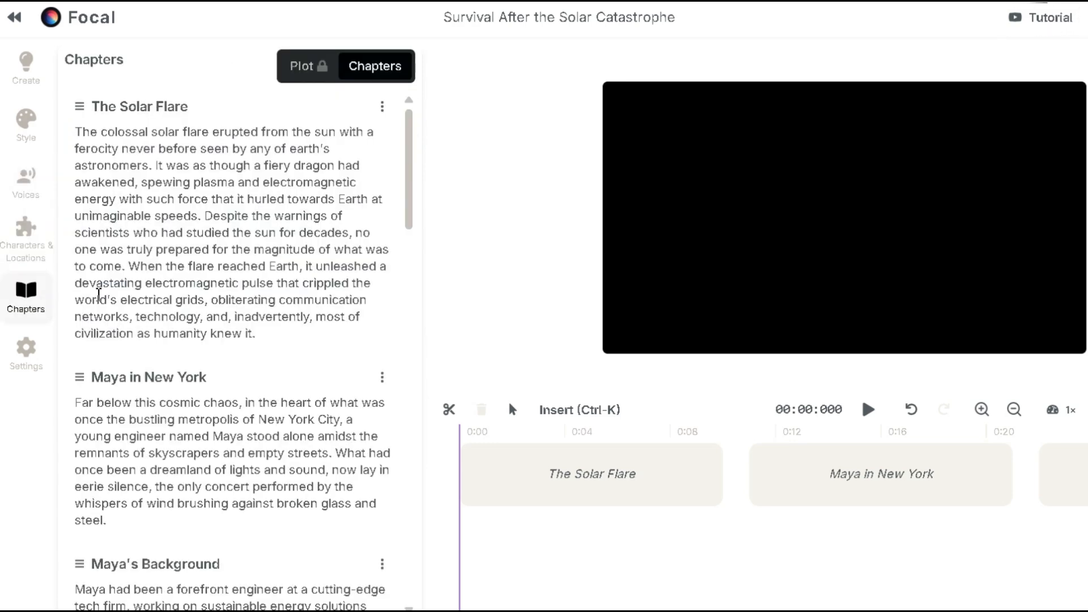
- Choose landscape, keep Flux Dev, set 1 image per generation, and use Runway for video
click(25, 350)
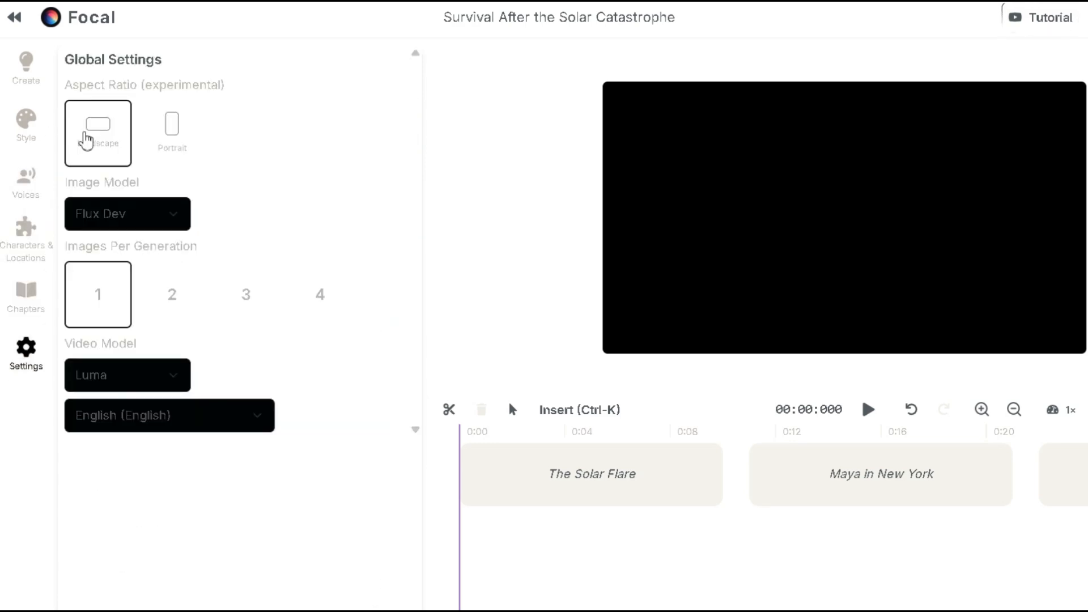
mouse_move(117, 158)
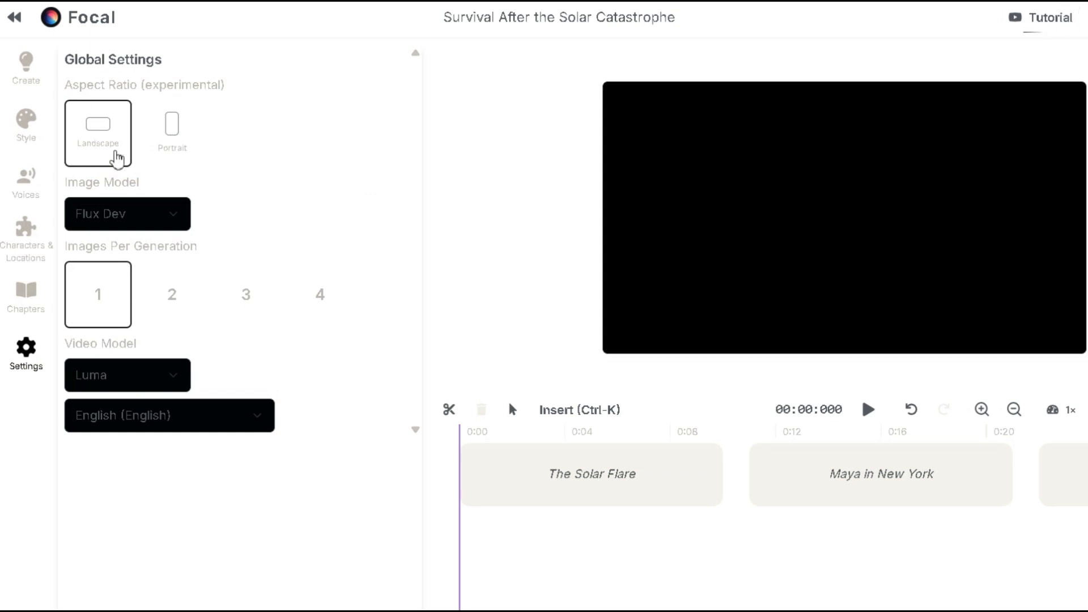
click(126, 213)
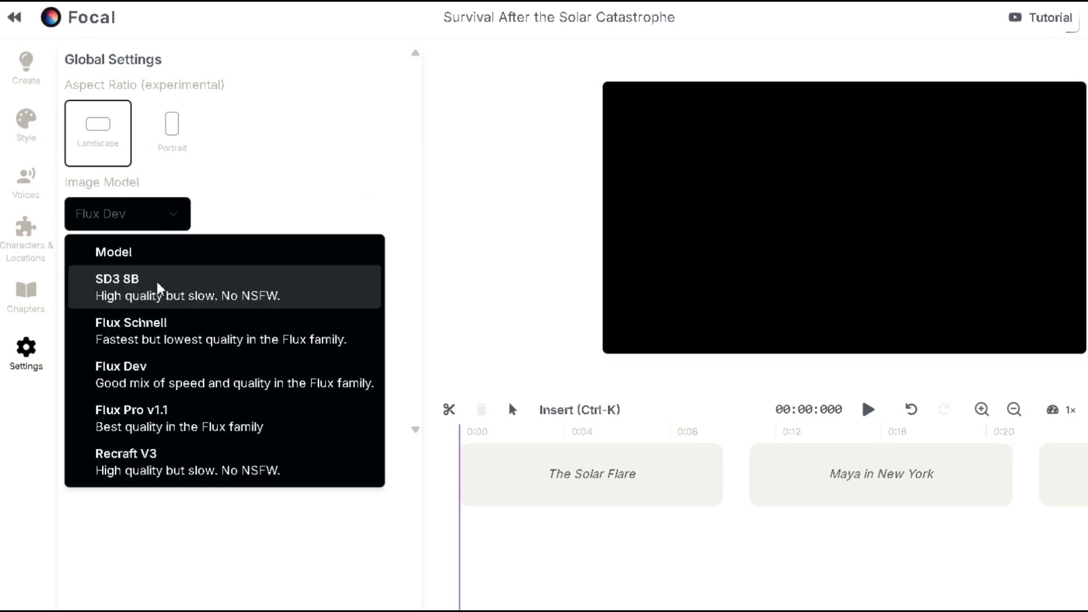
mouse_move(196, 418)
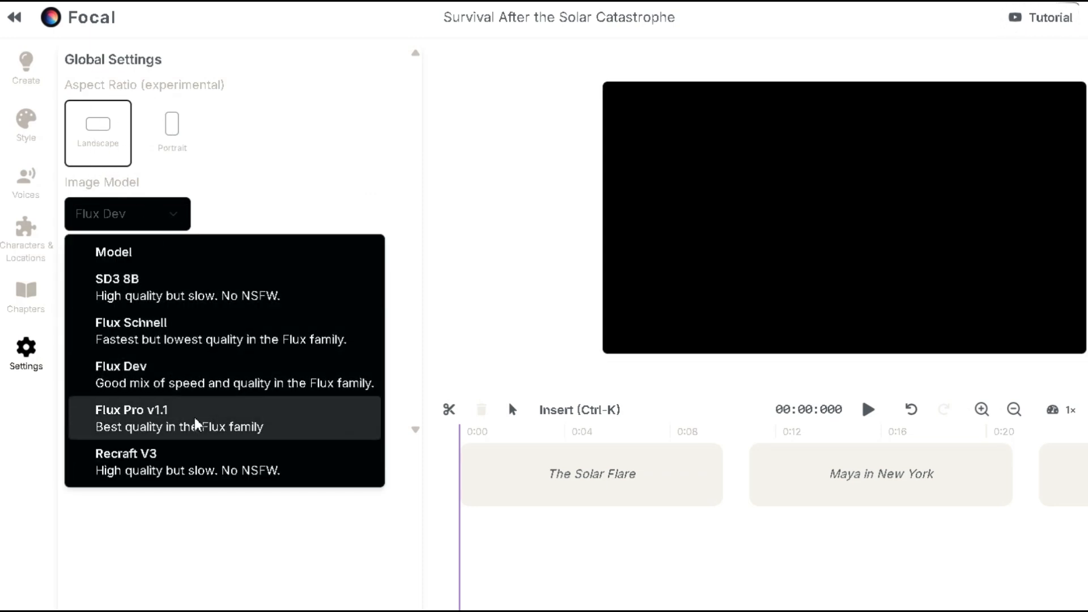
mouse_move(203, 371)
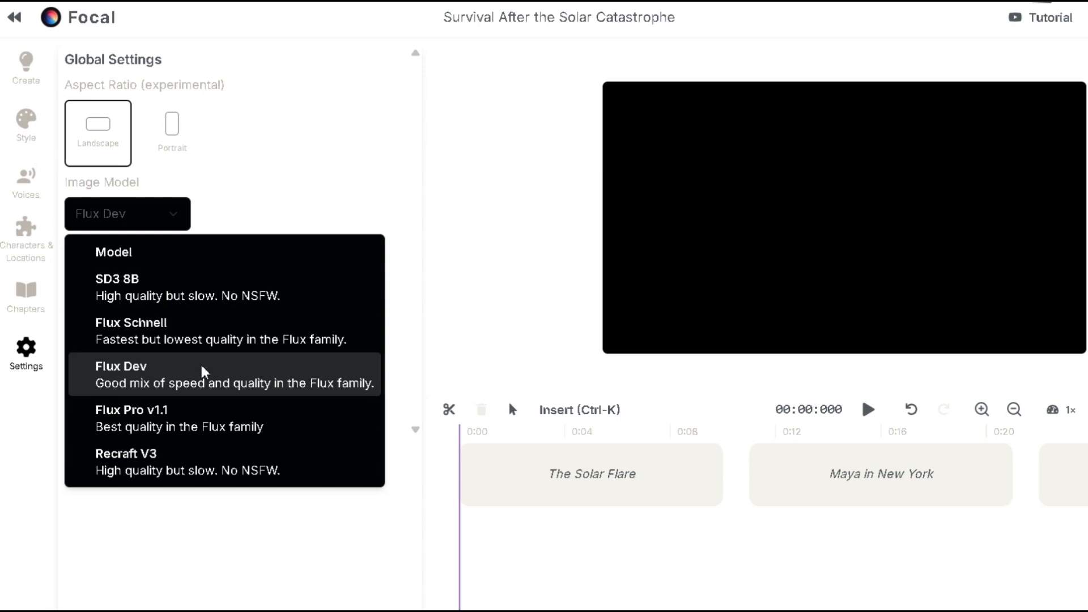
mouse_move(234, 383)
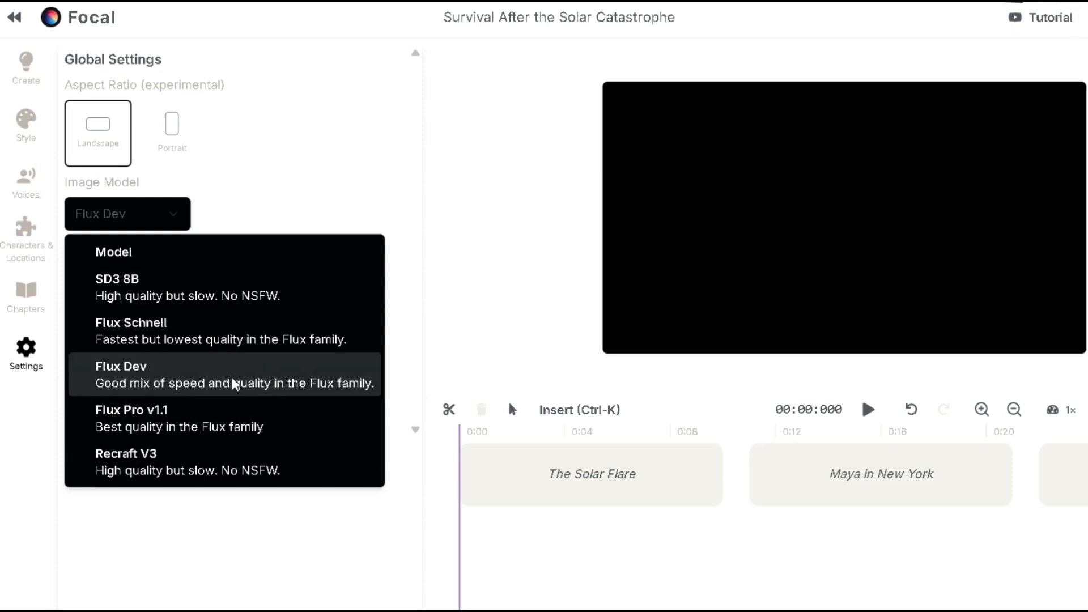
click(120, 365)
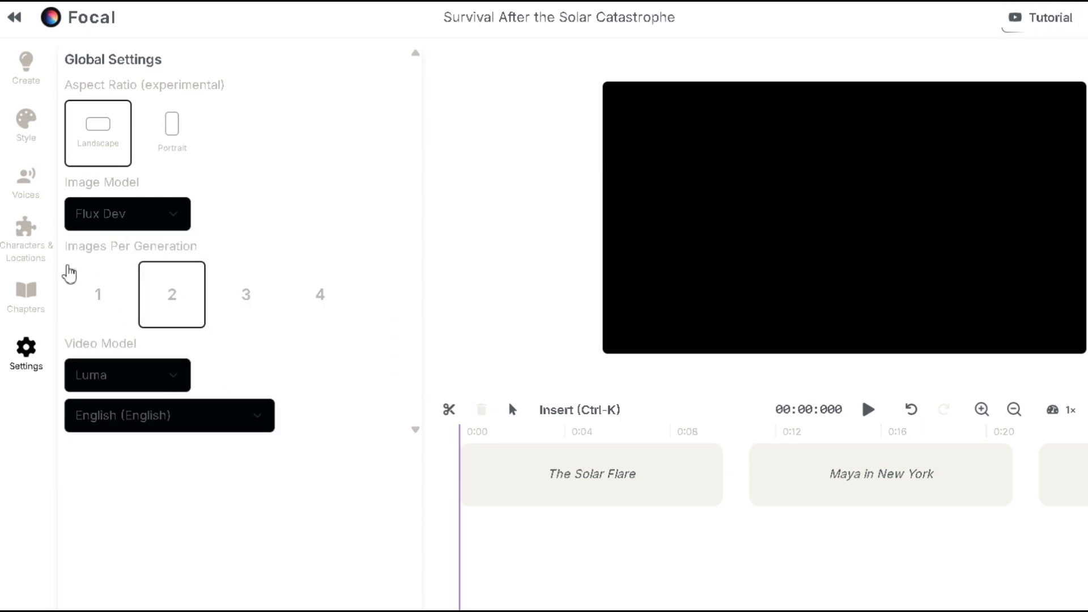
click(319, 294)
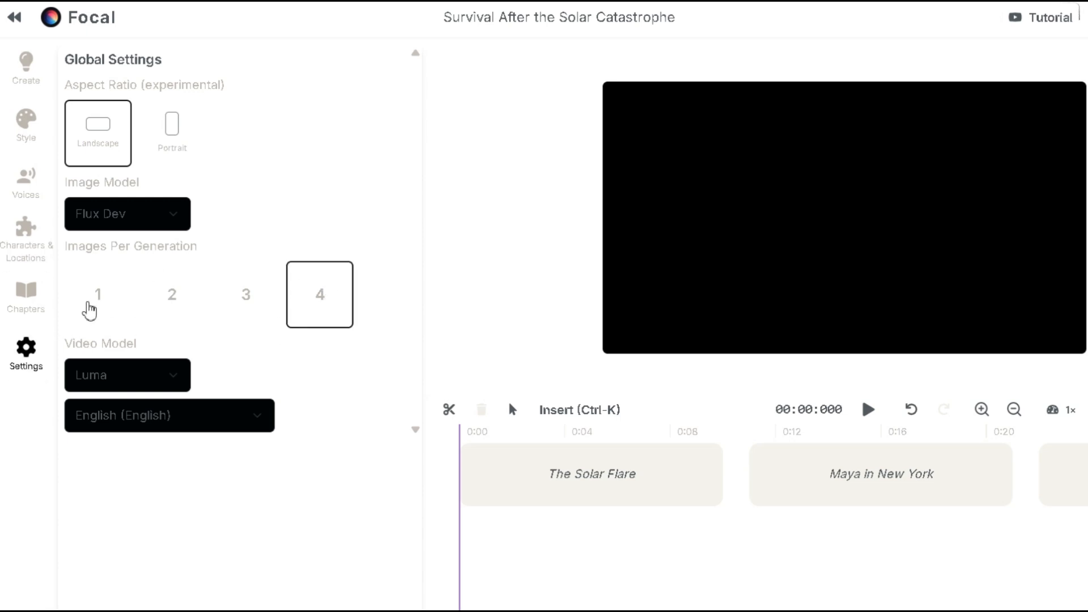
click(98, 294)
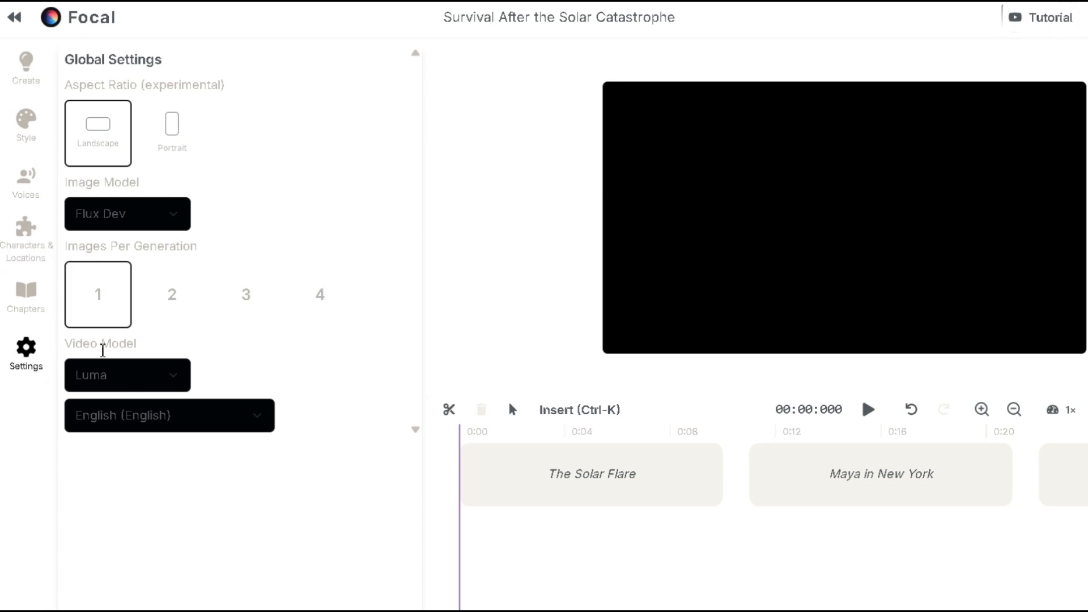
click(127, 375)
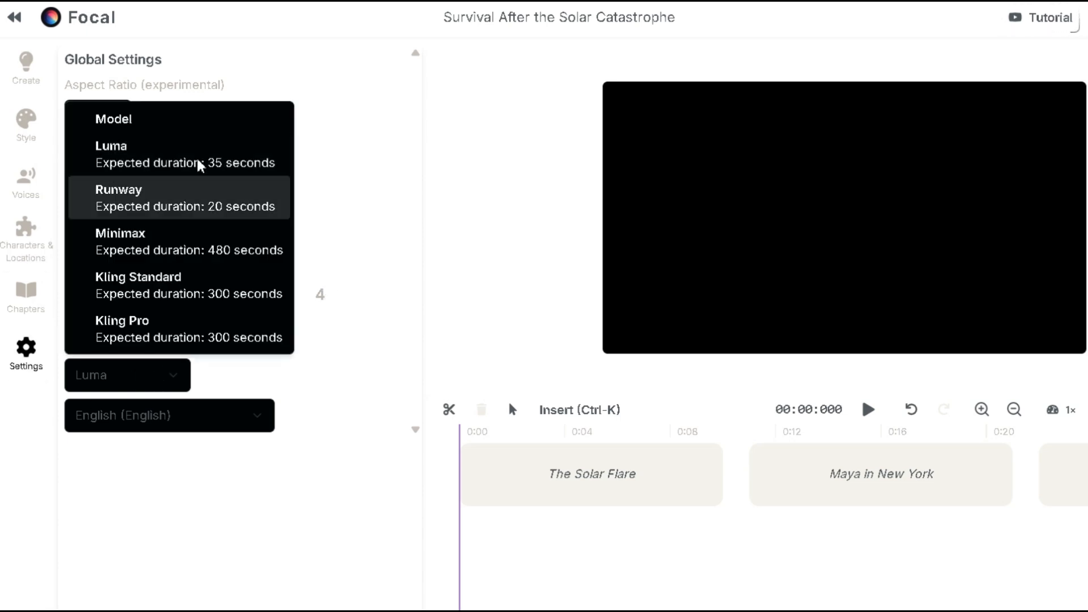
mouse_move(160, 337)
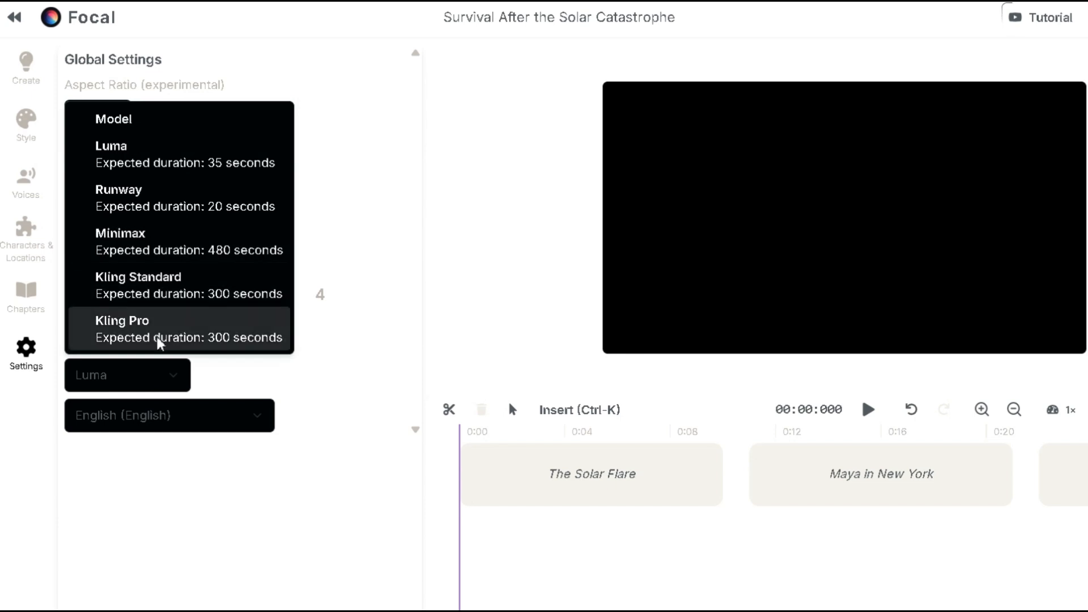
mouse_move(244, 154)
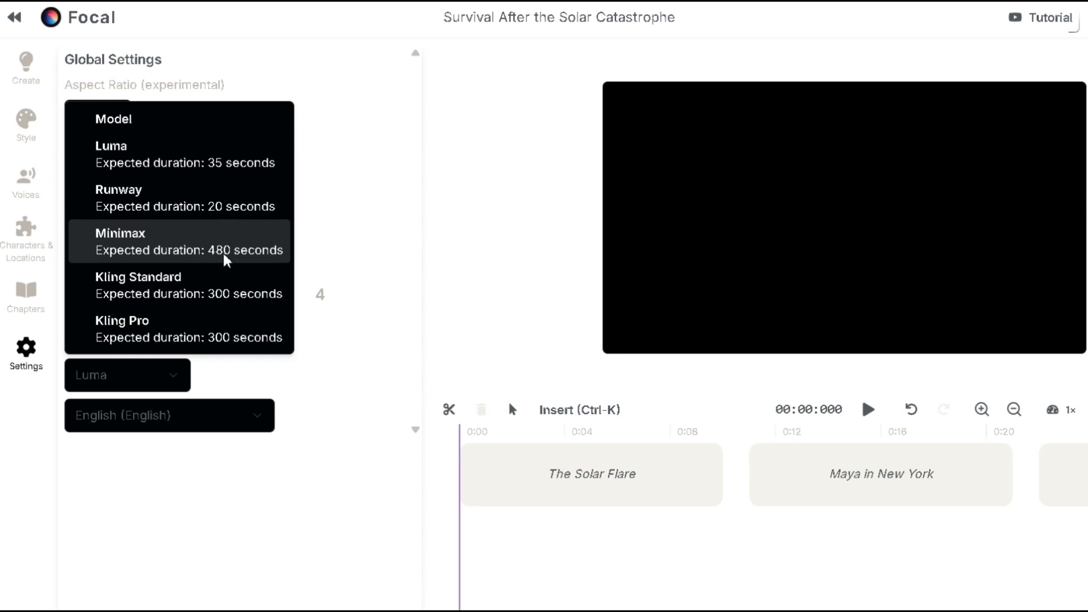
mouse_move(195, 191)
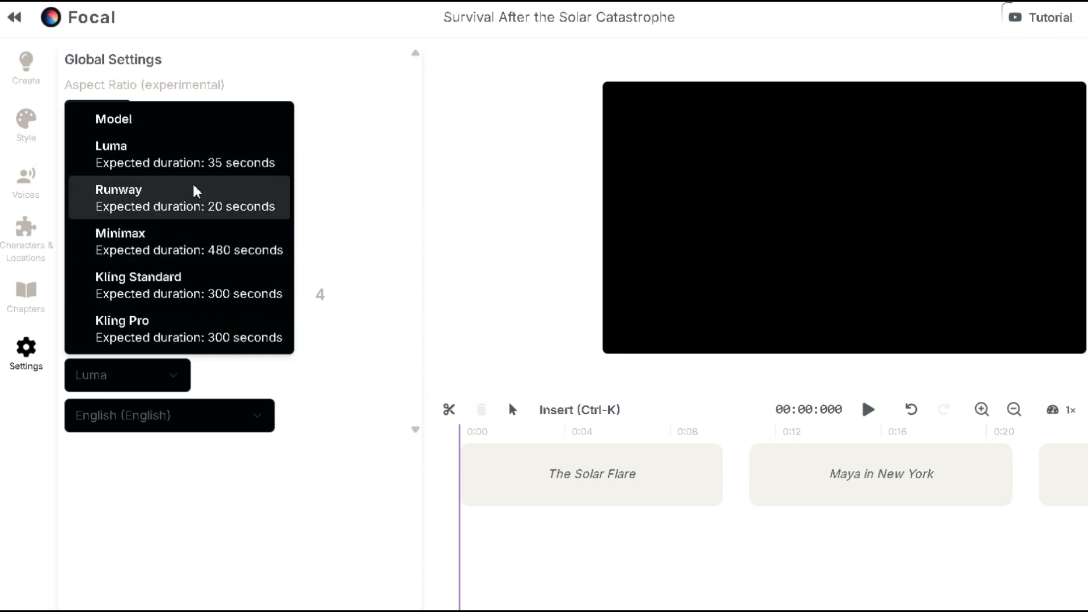
click(118, 197)
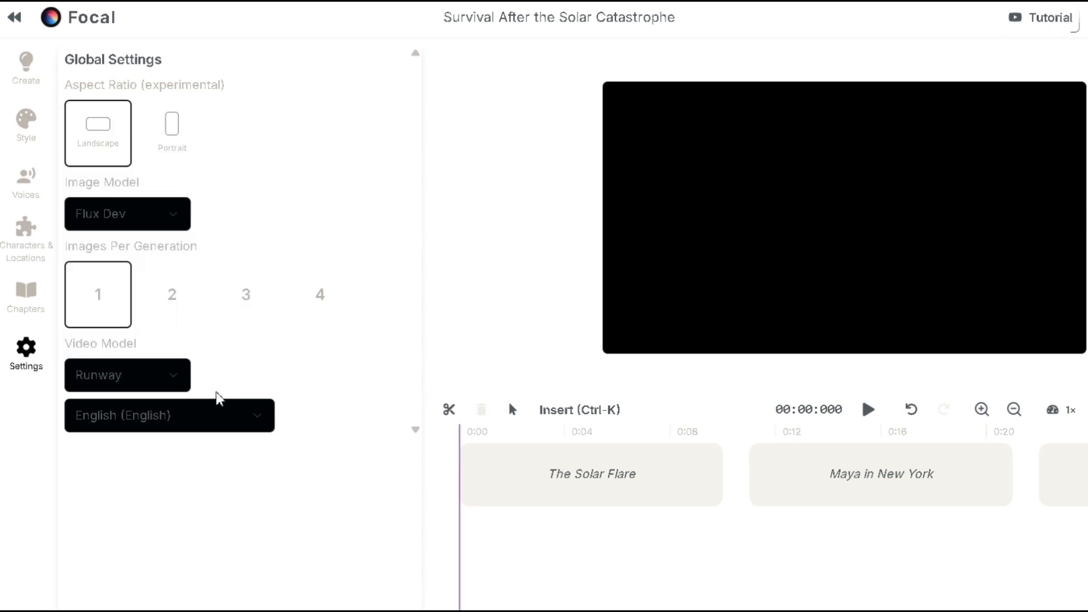
mouse_move(355, 353)
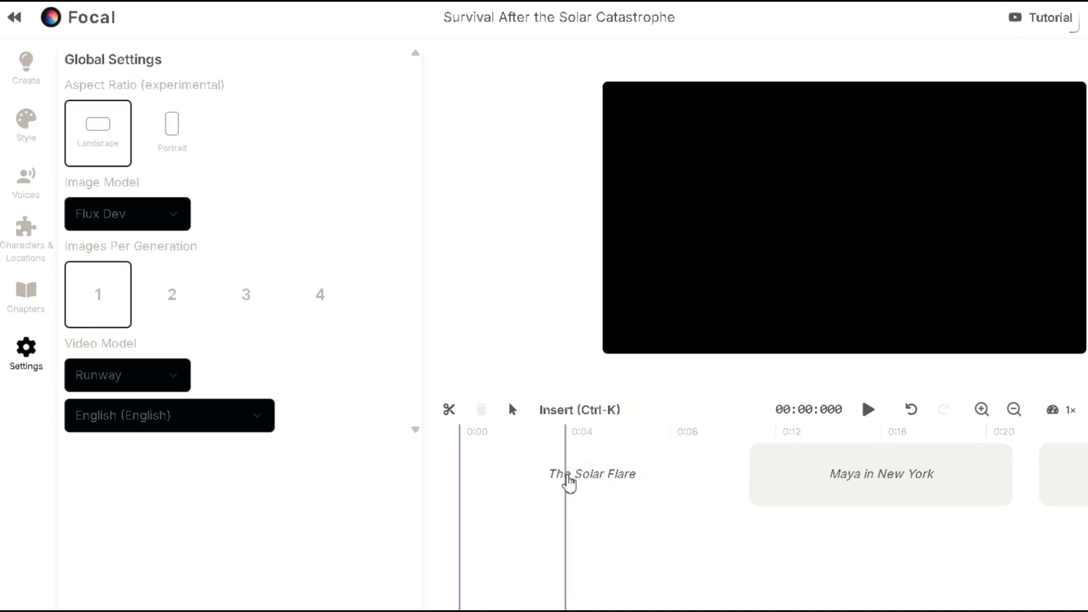
- Generate The Solar Flare chapter as written, then add a Maya-in-Space base image shot
click(591, 474)
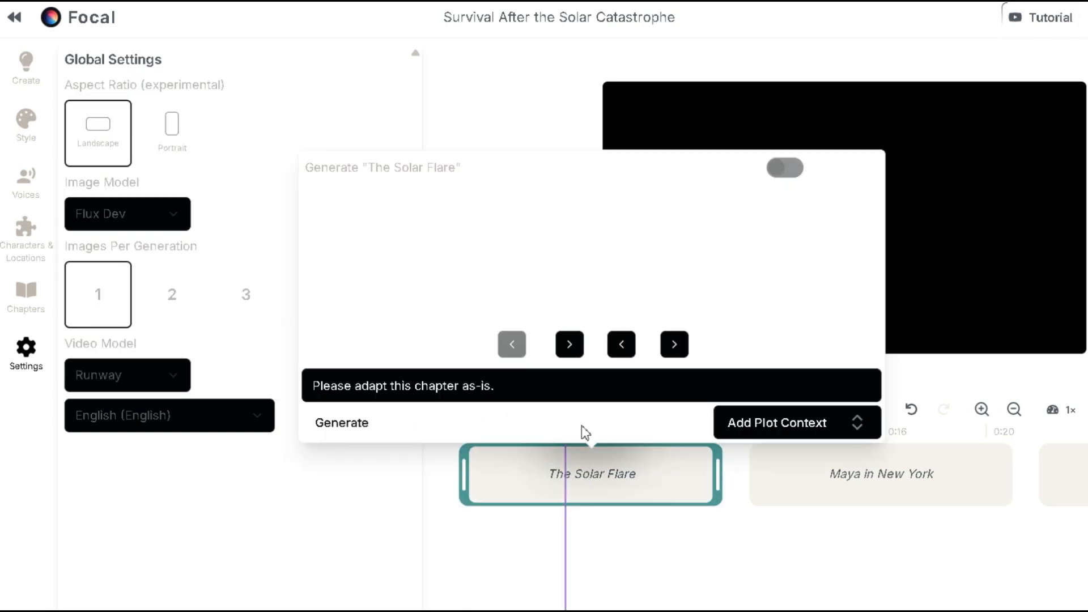
click(341, 422)
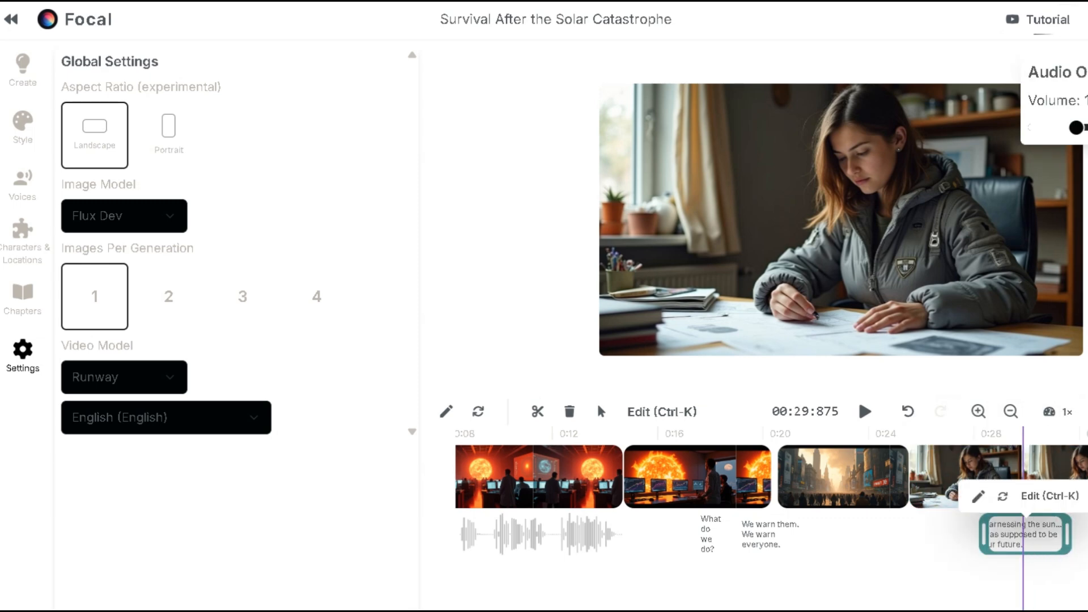
click(22, 69)
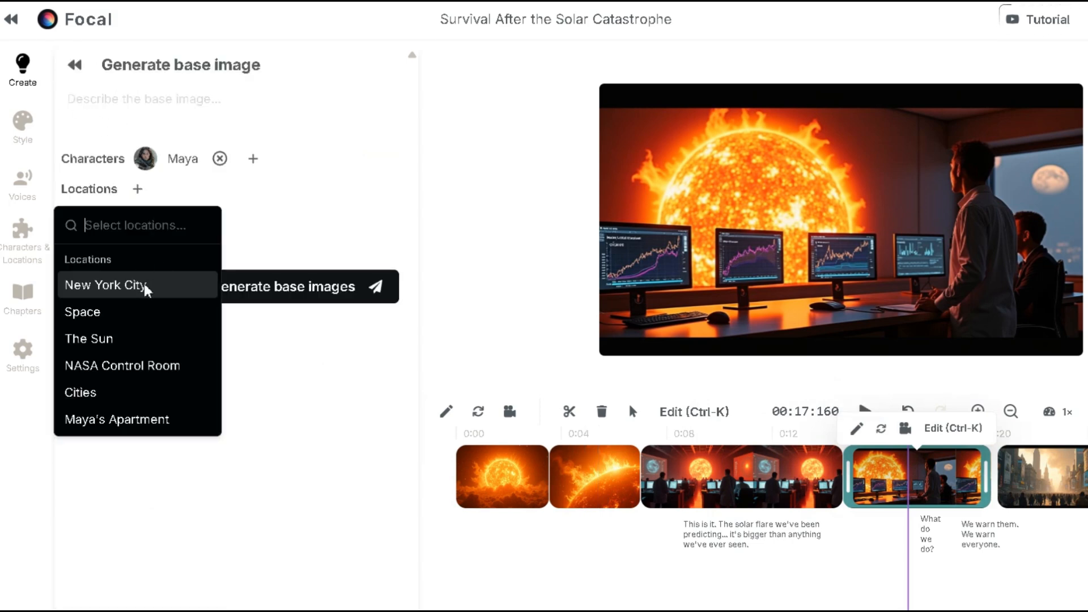
click(82, 312)
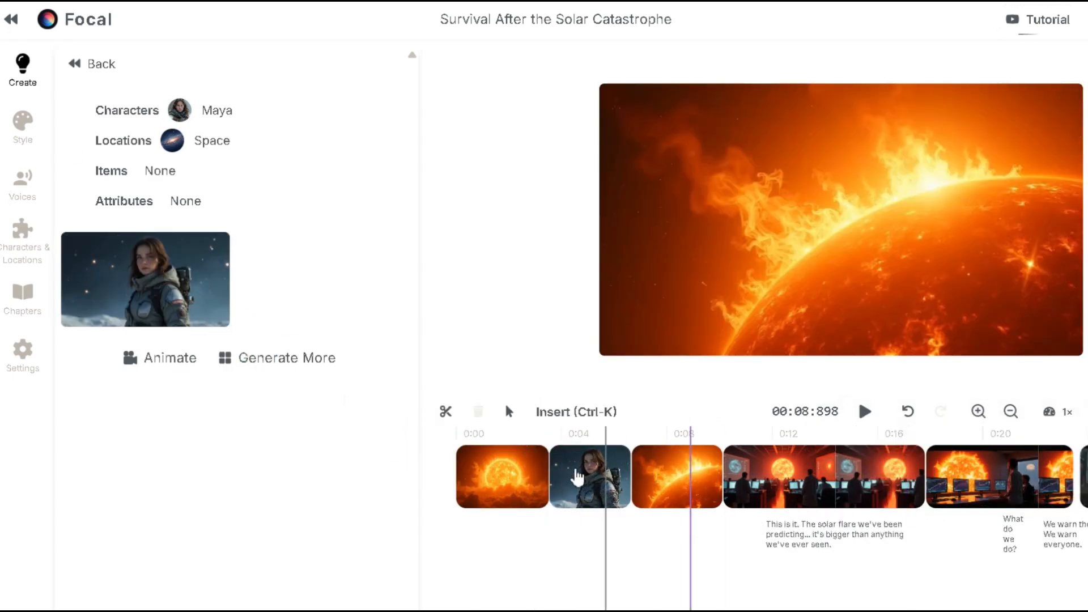
- Animate the sun shot with 'fiery tendrils expand outward', plus Maya's space and woman-at-desk shots
click(501, 476)
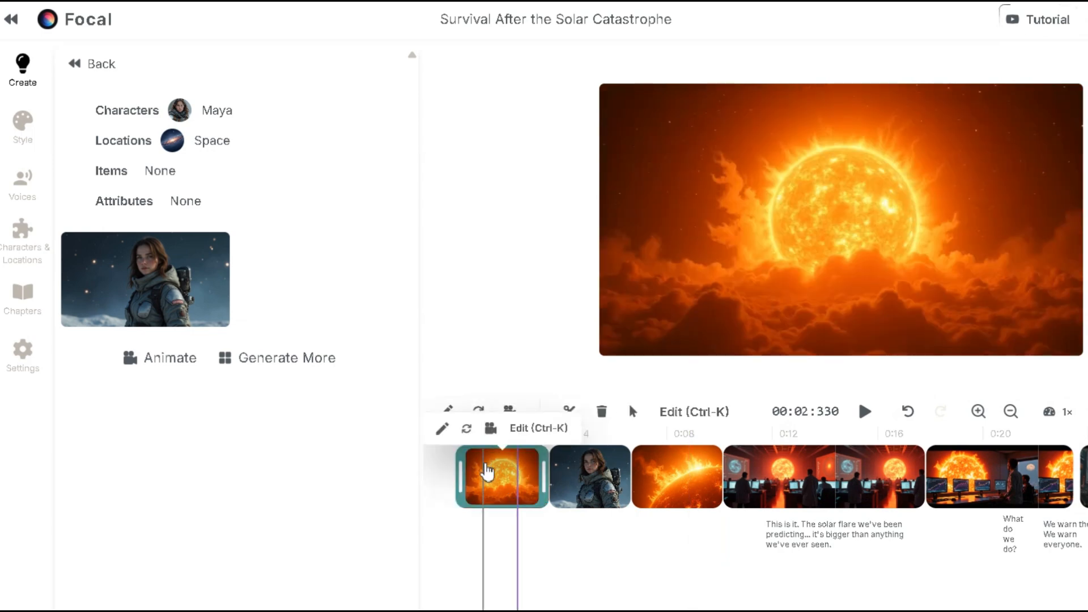
click(167, 358)
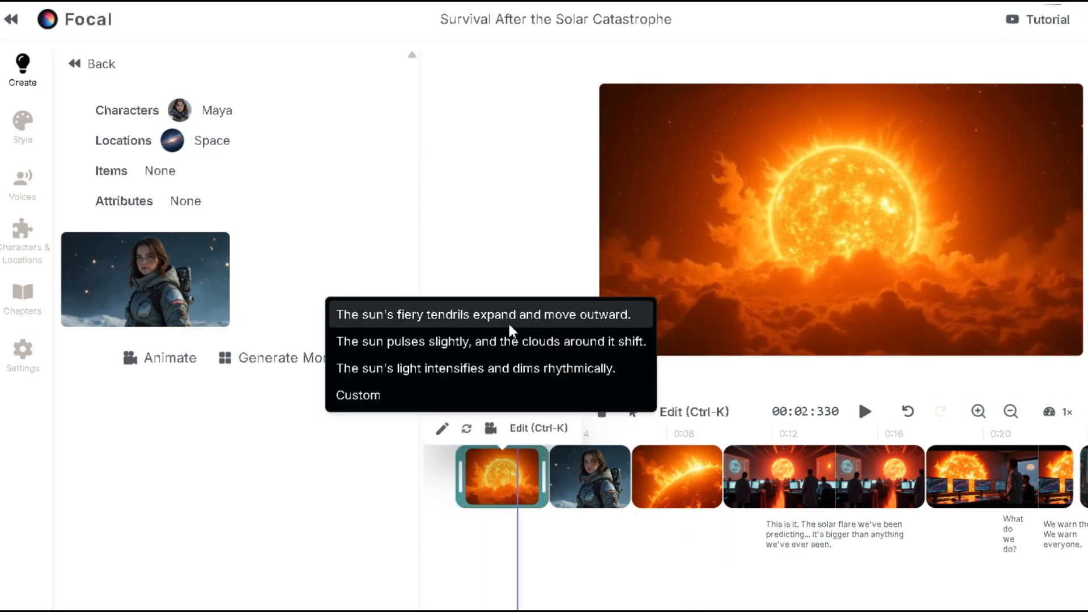
mouse_move(454, 318)
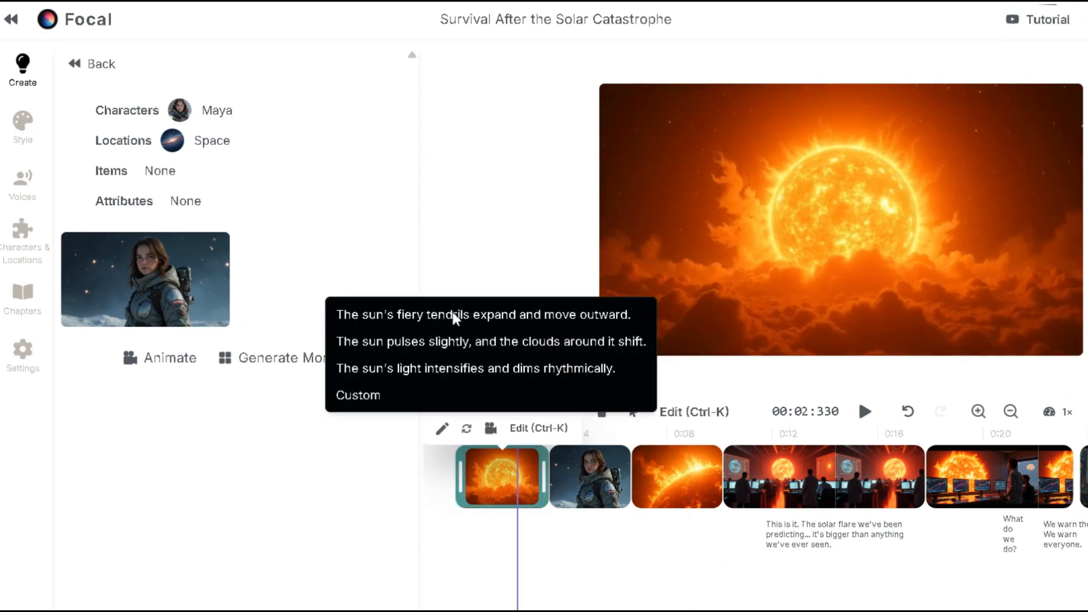
click(589, 476)
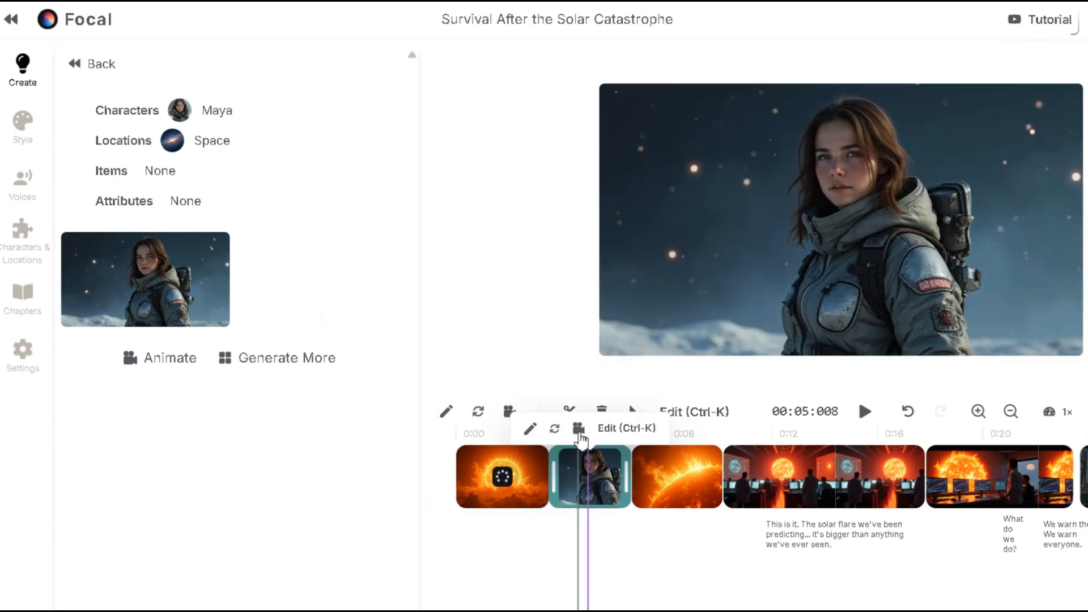
click(577, 429)
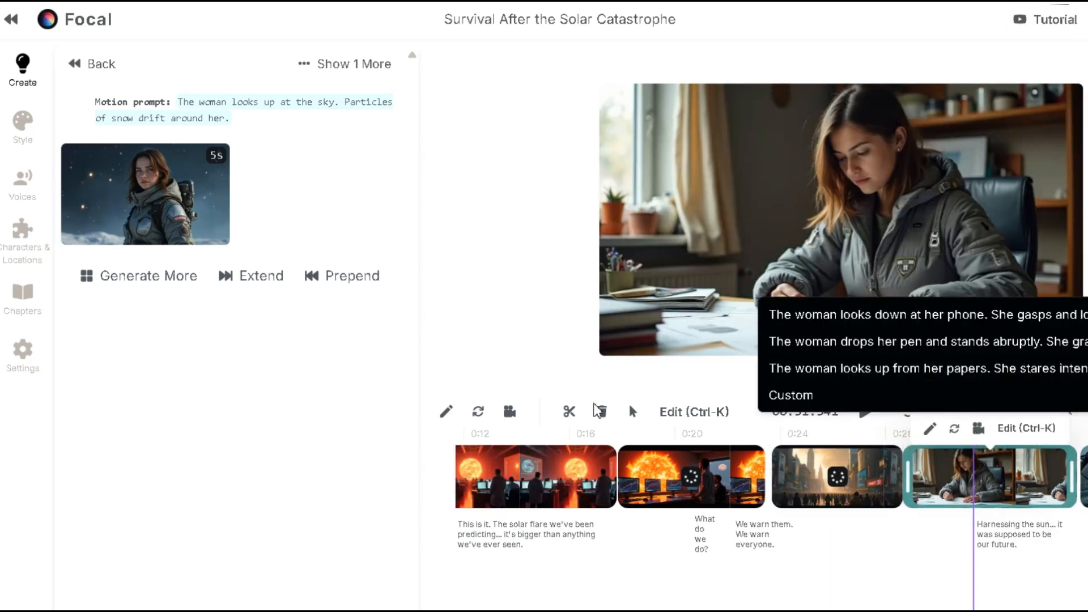
click(22, 182)
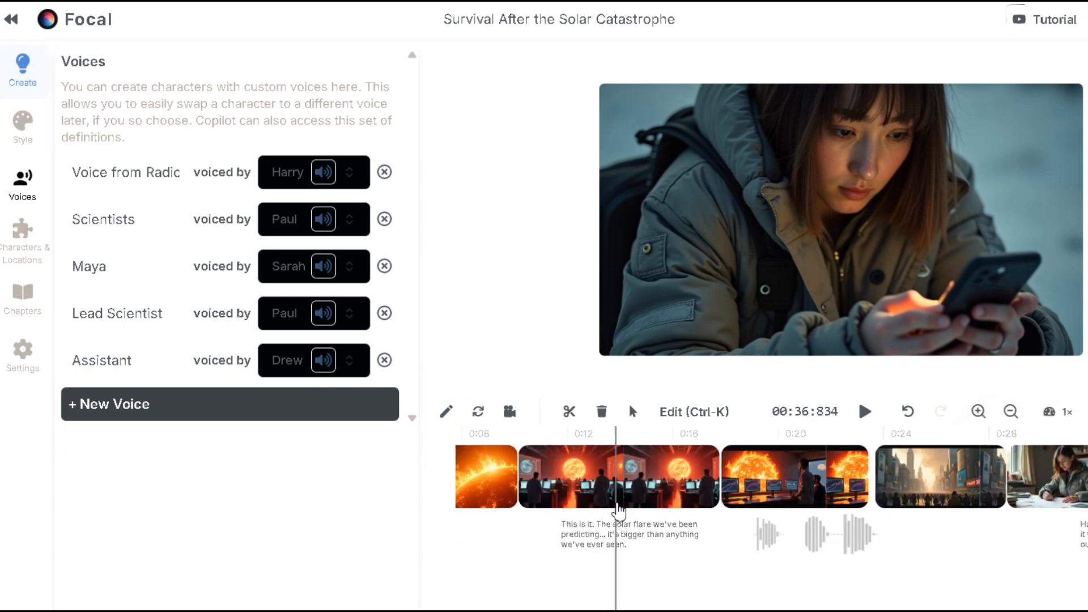
click(618, 476)
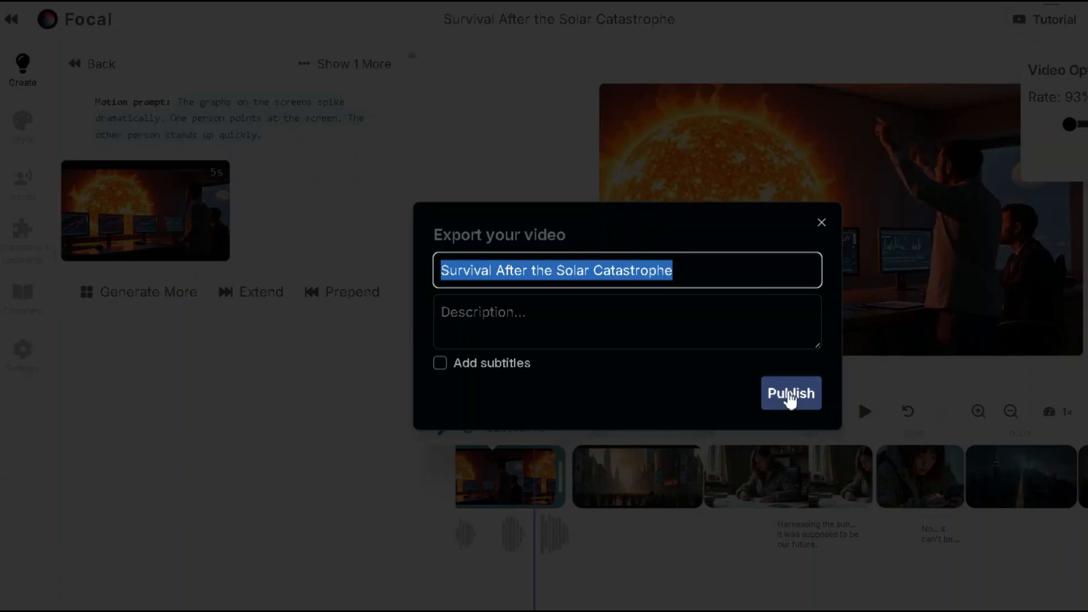
- Publish the film under the title 'Survival After the Solar Catastrophe'
click(790, 393)
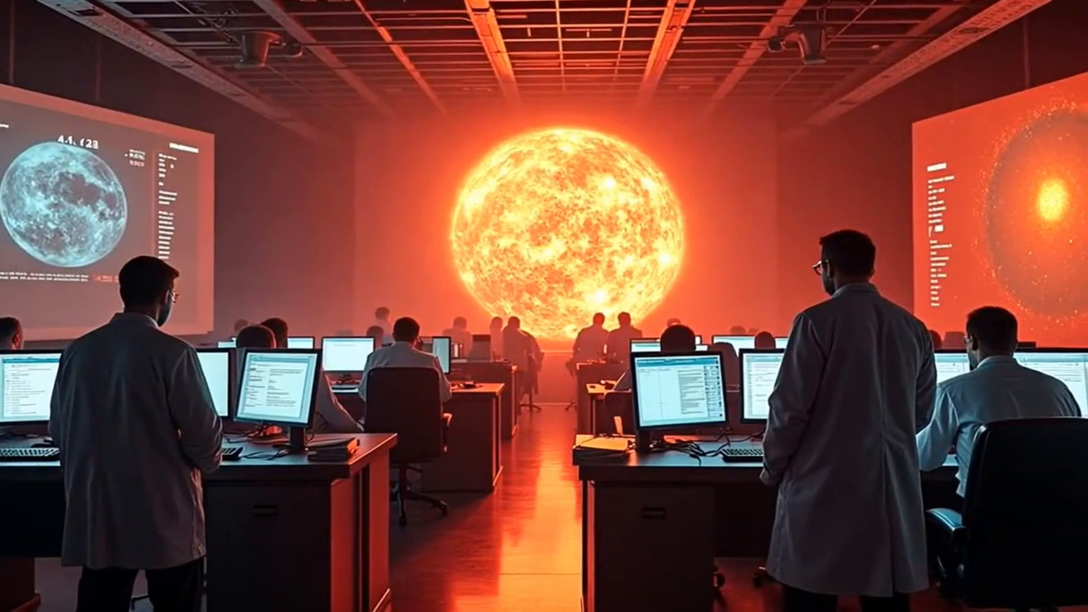